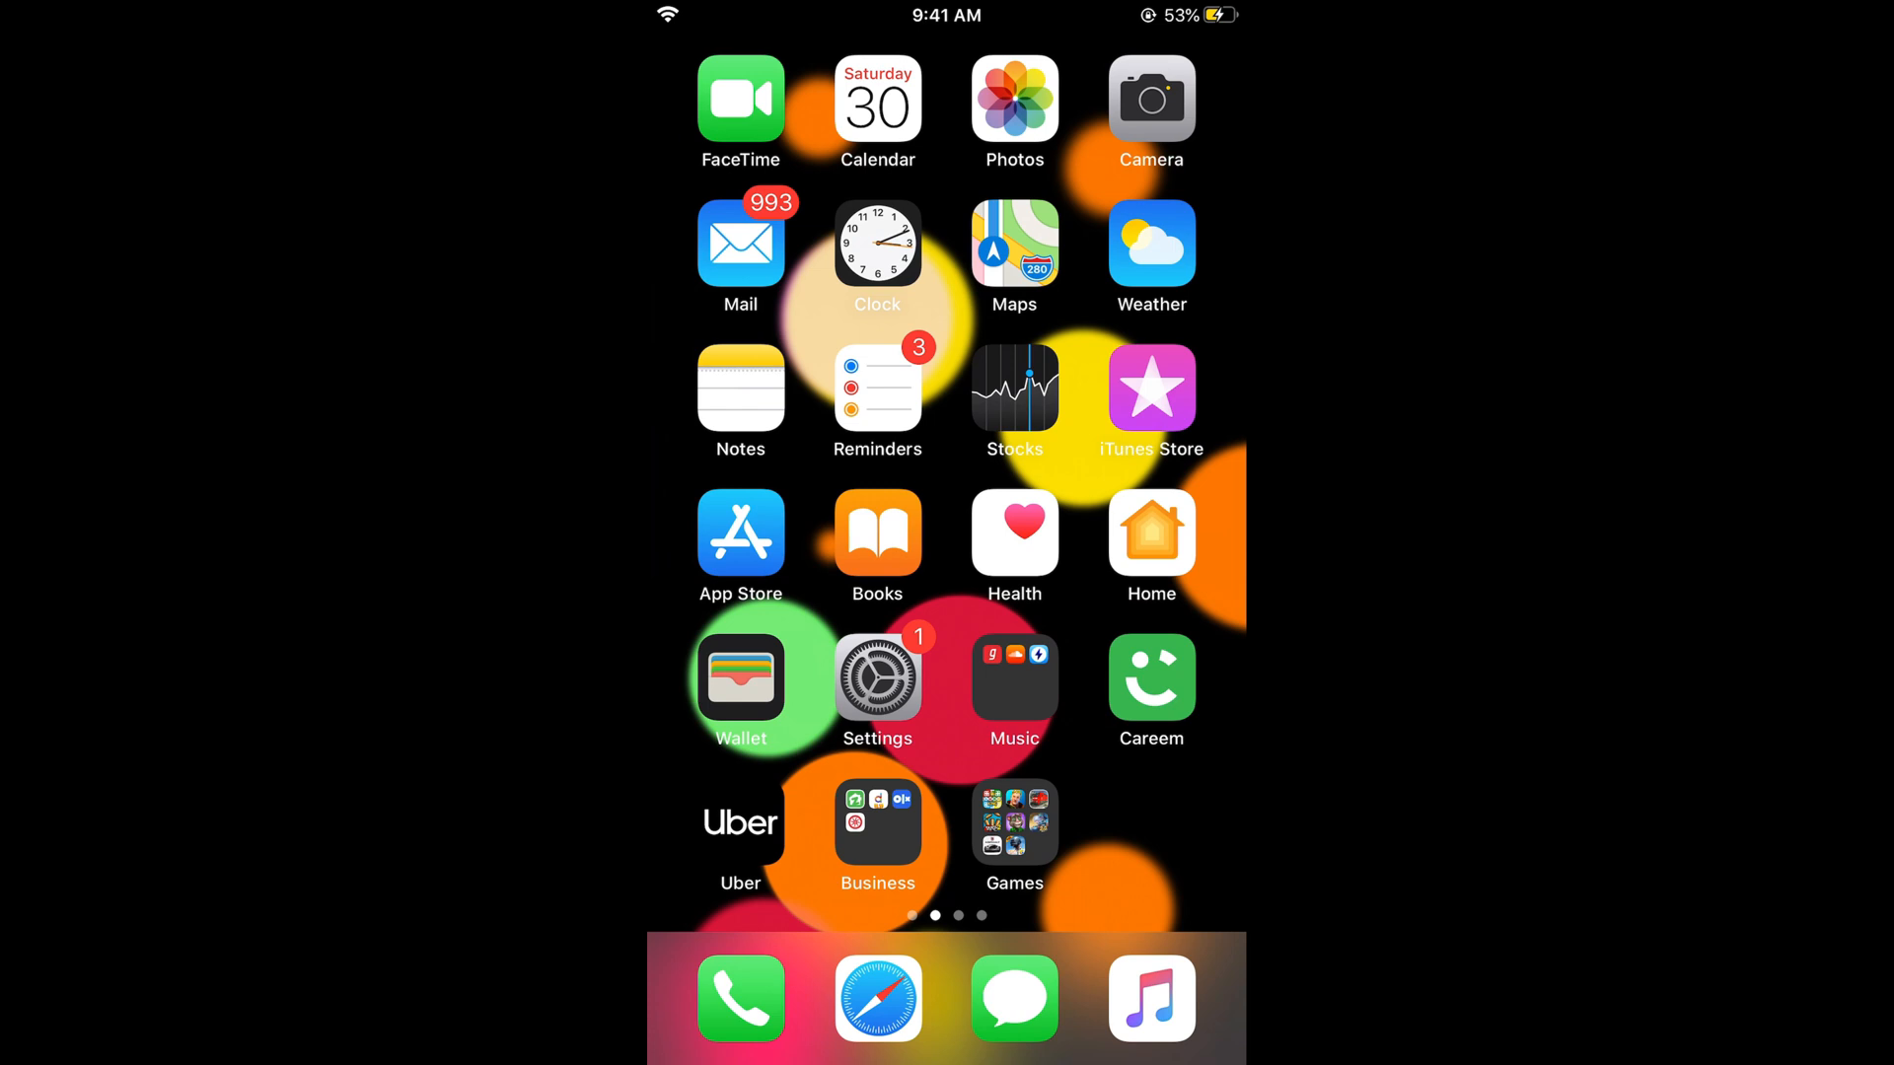
Look at the app notification settings in iOS Settings, then return to the Home Screen
click(877, 680)
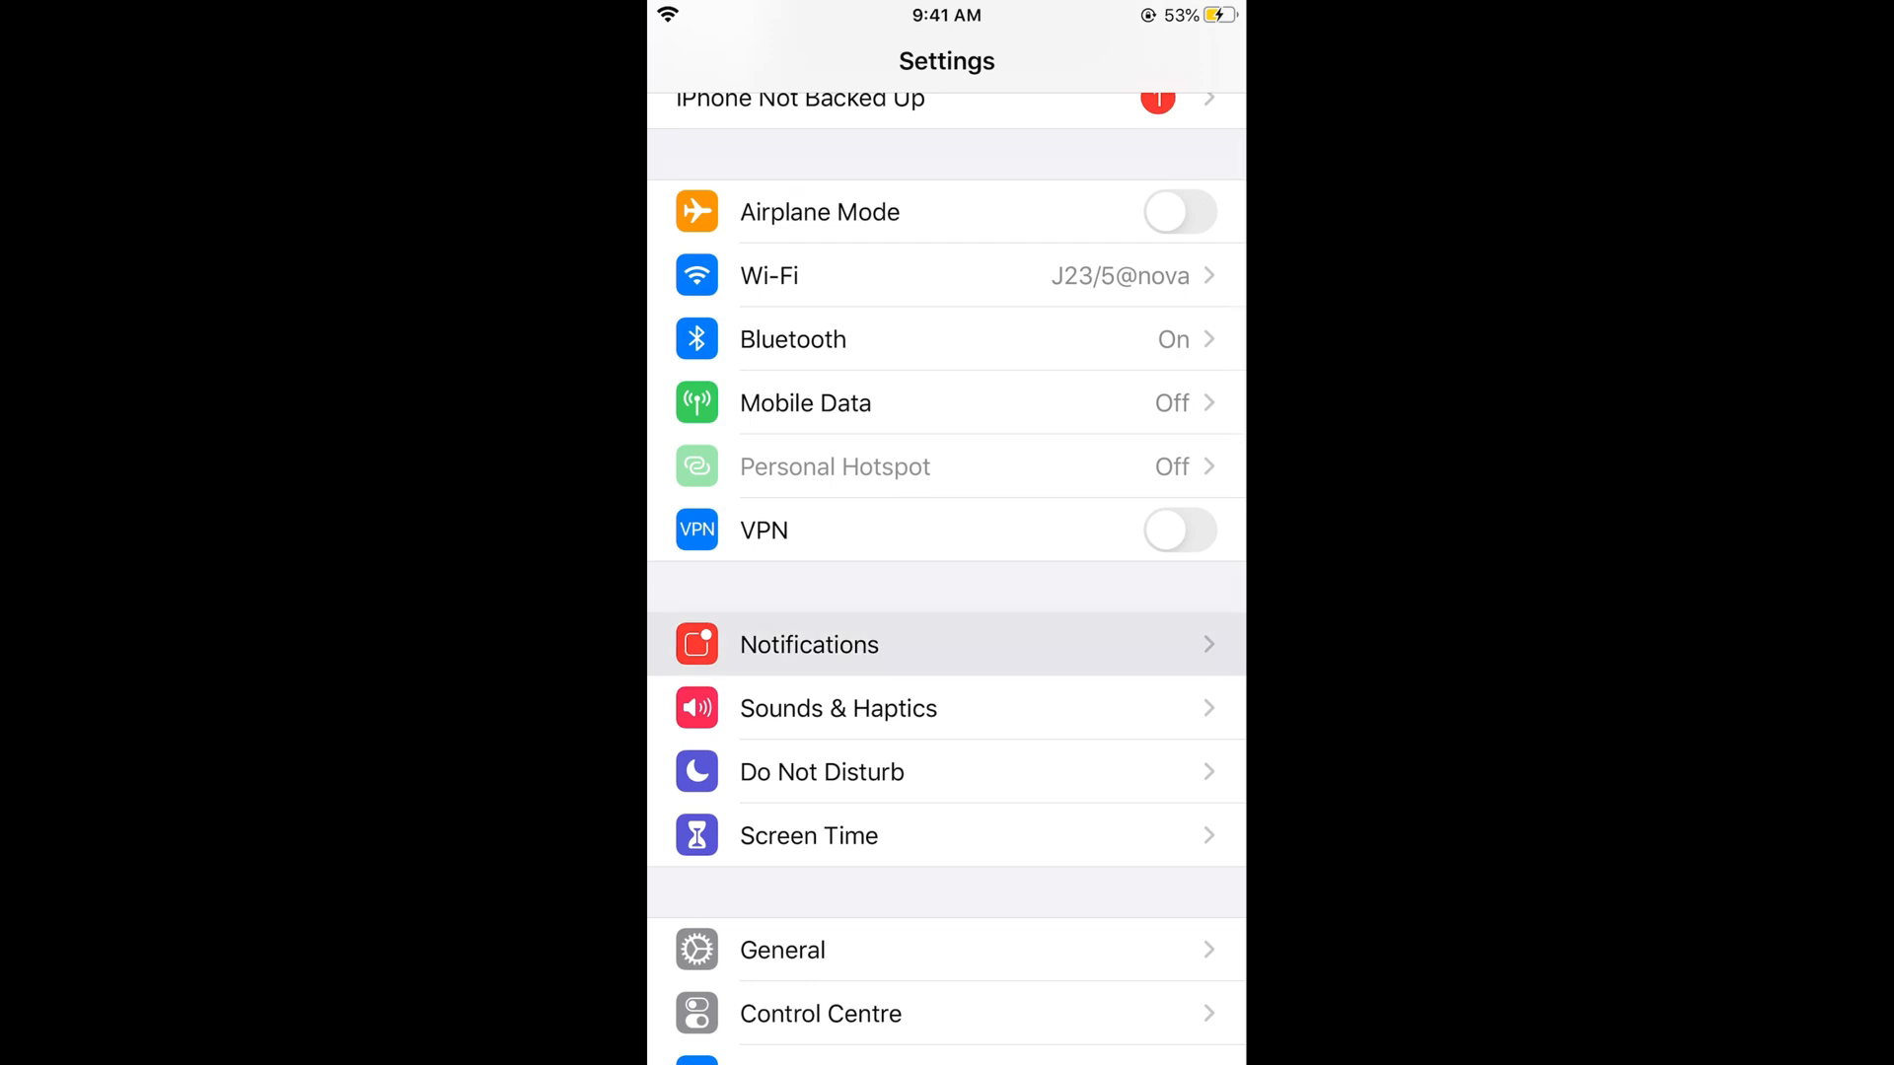
click(809, 644)
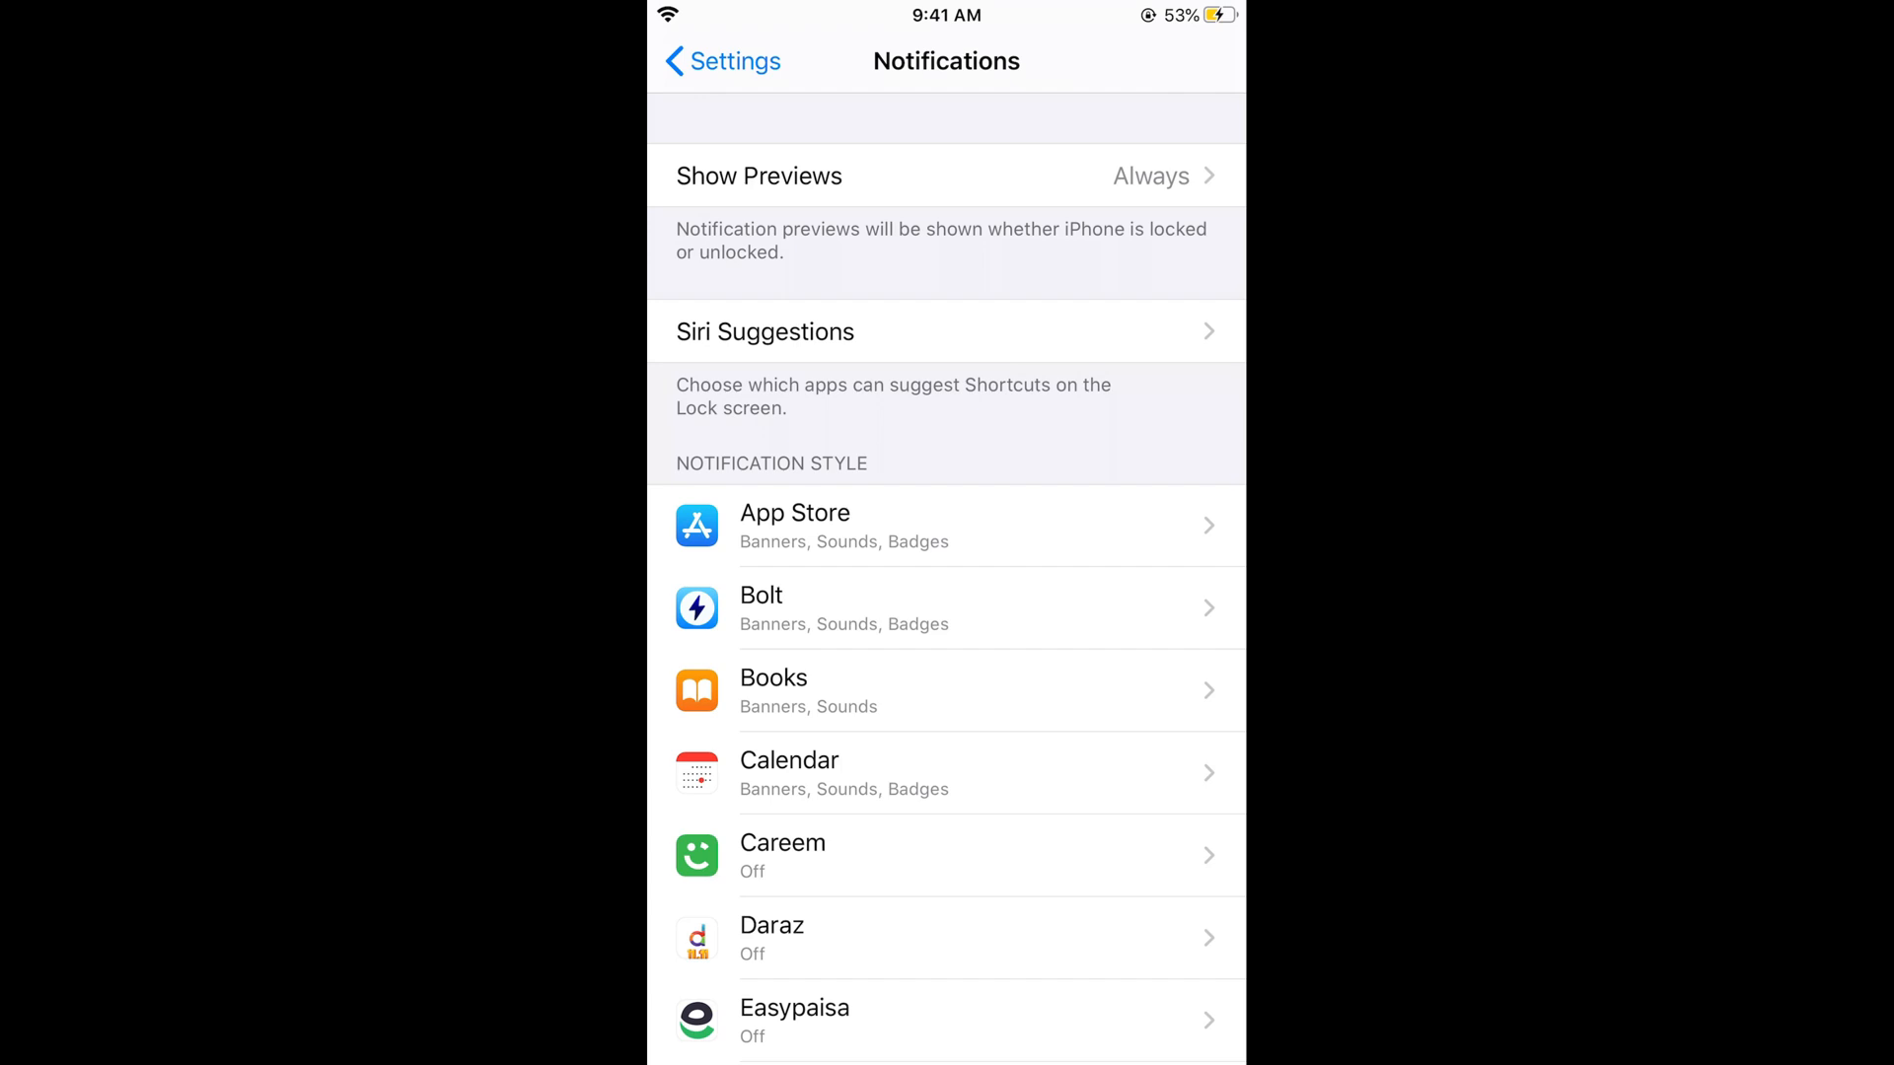
key(home)
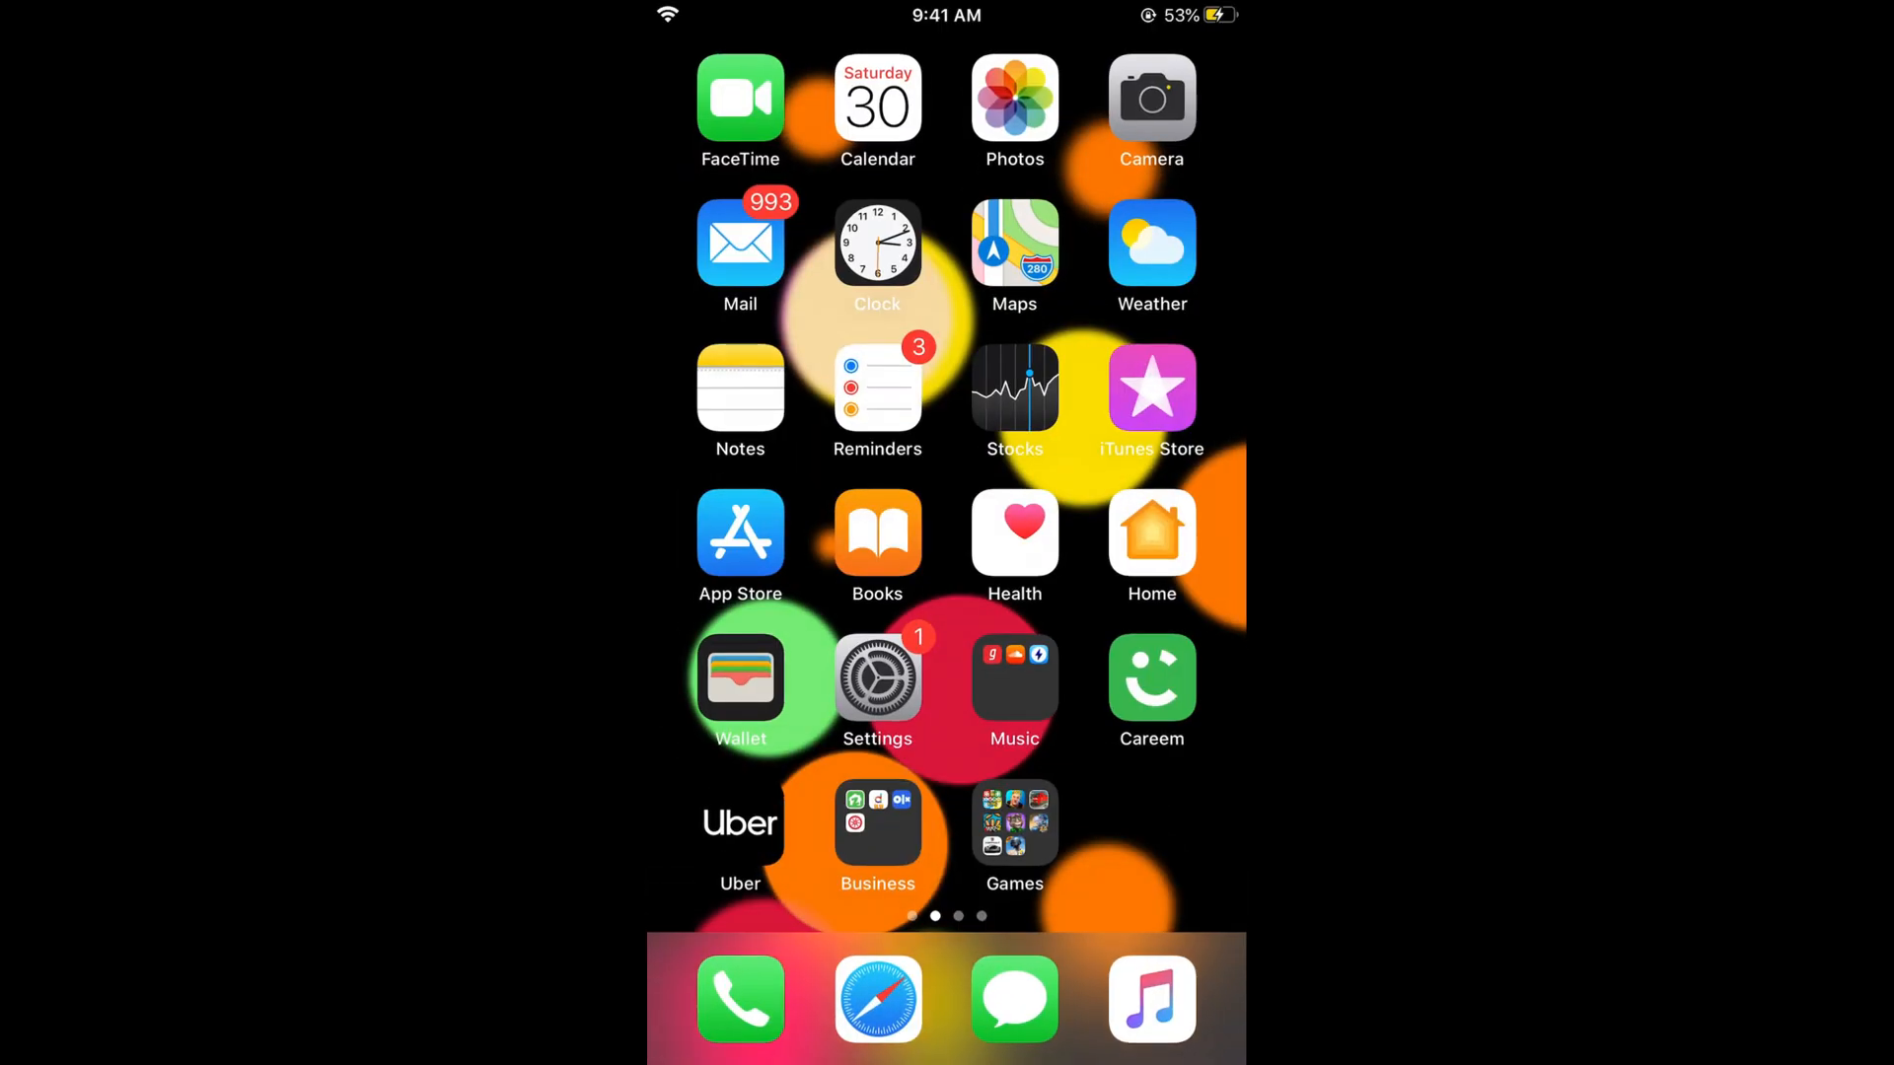
Delete Instagram from the Social folder on the next Home Screen page
scroll(left, 3)
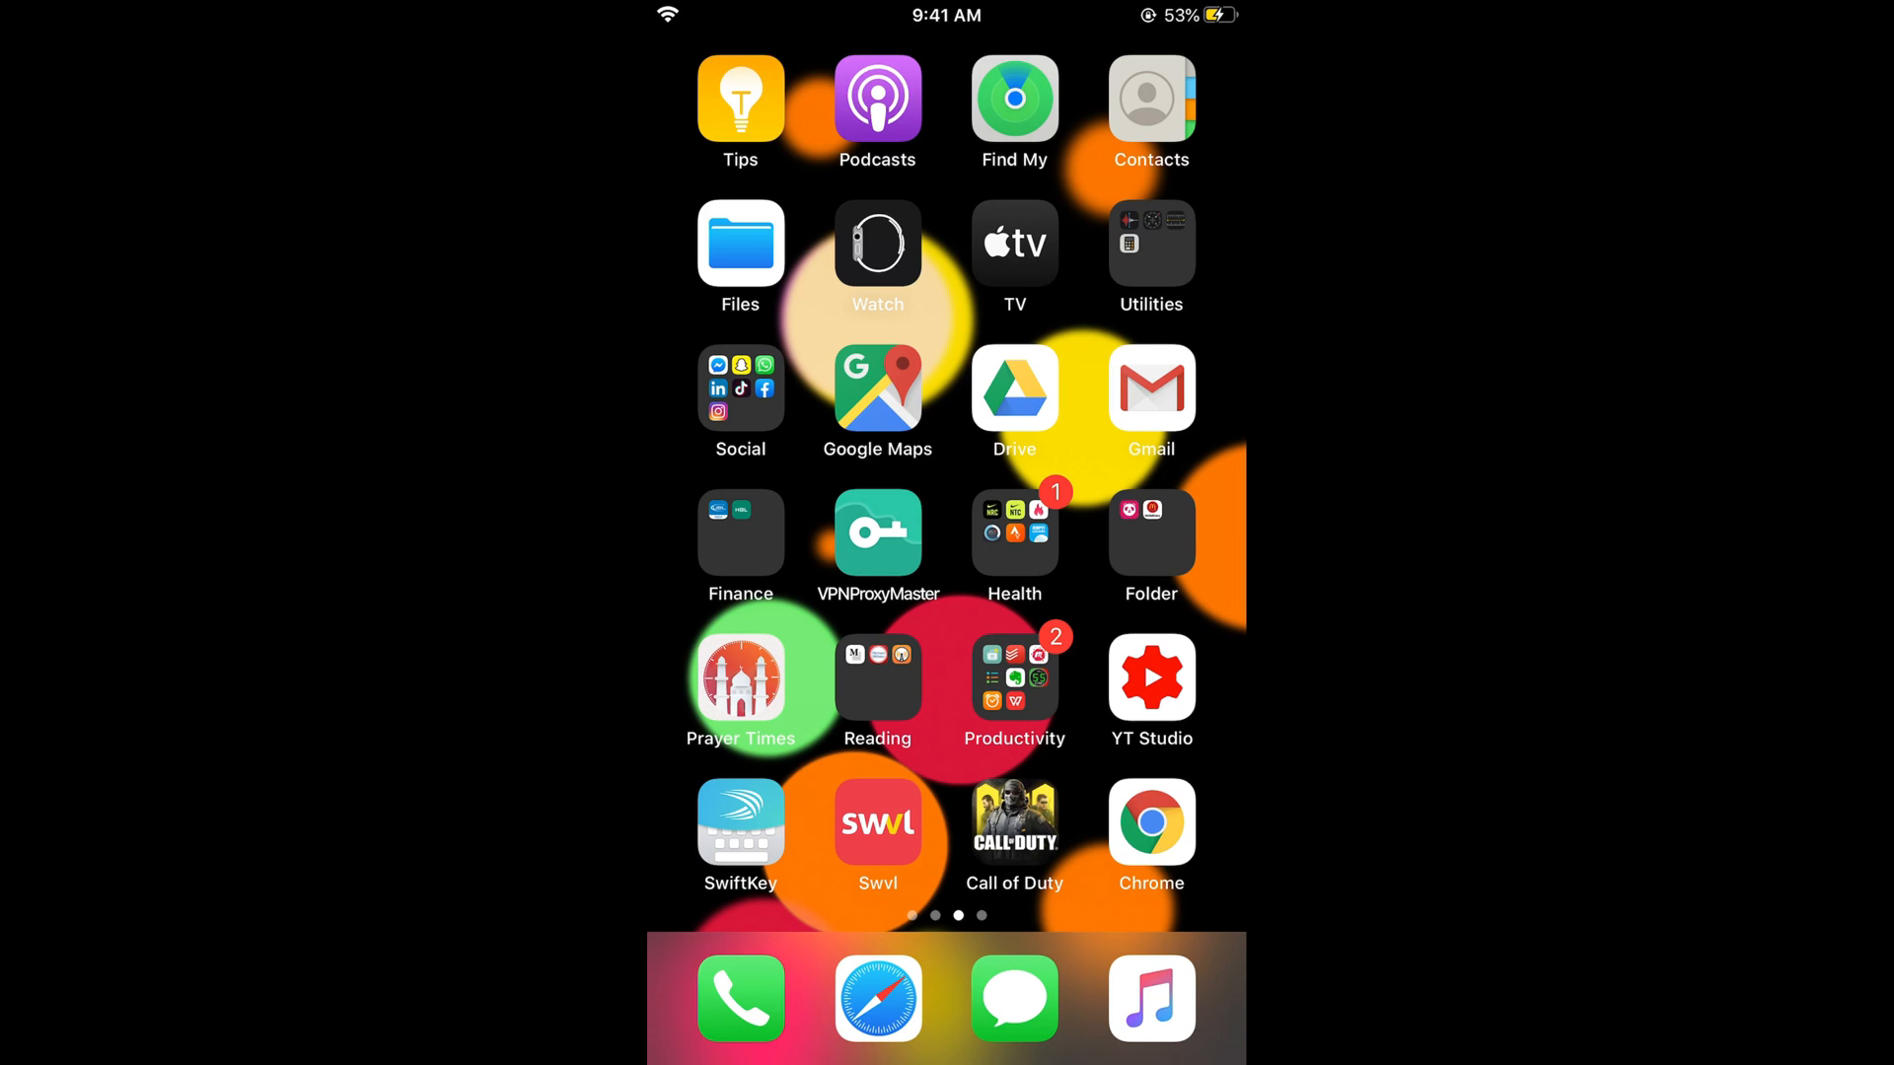
click(741, 389)
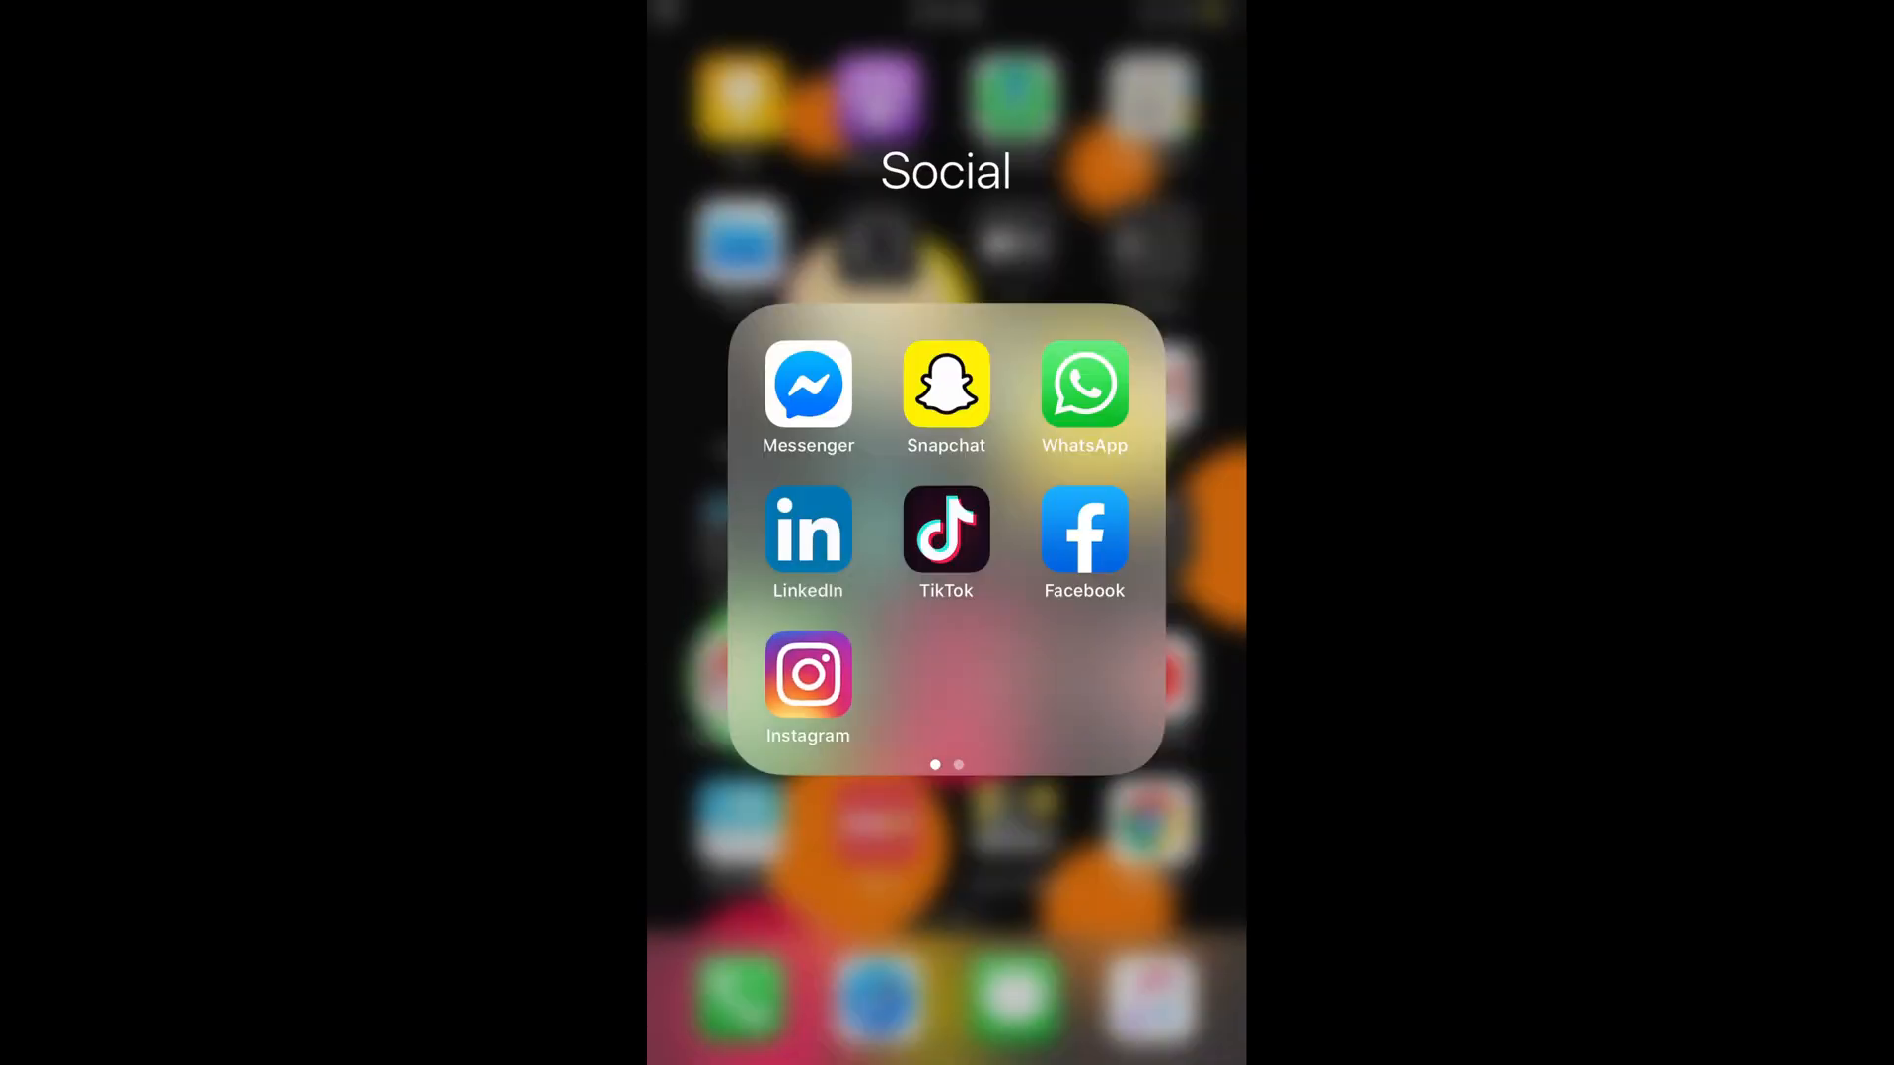
click(808, 385)
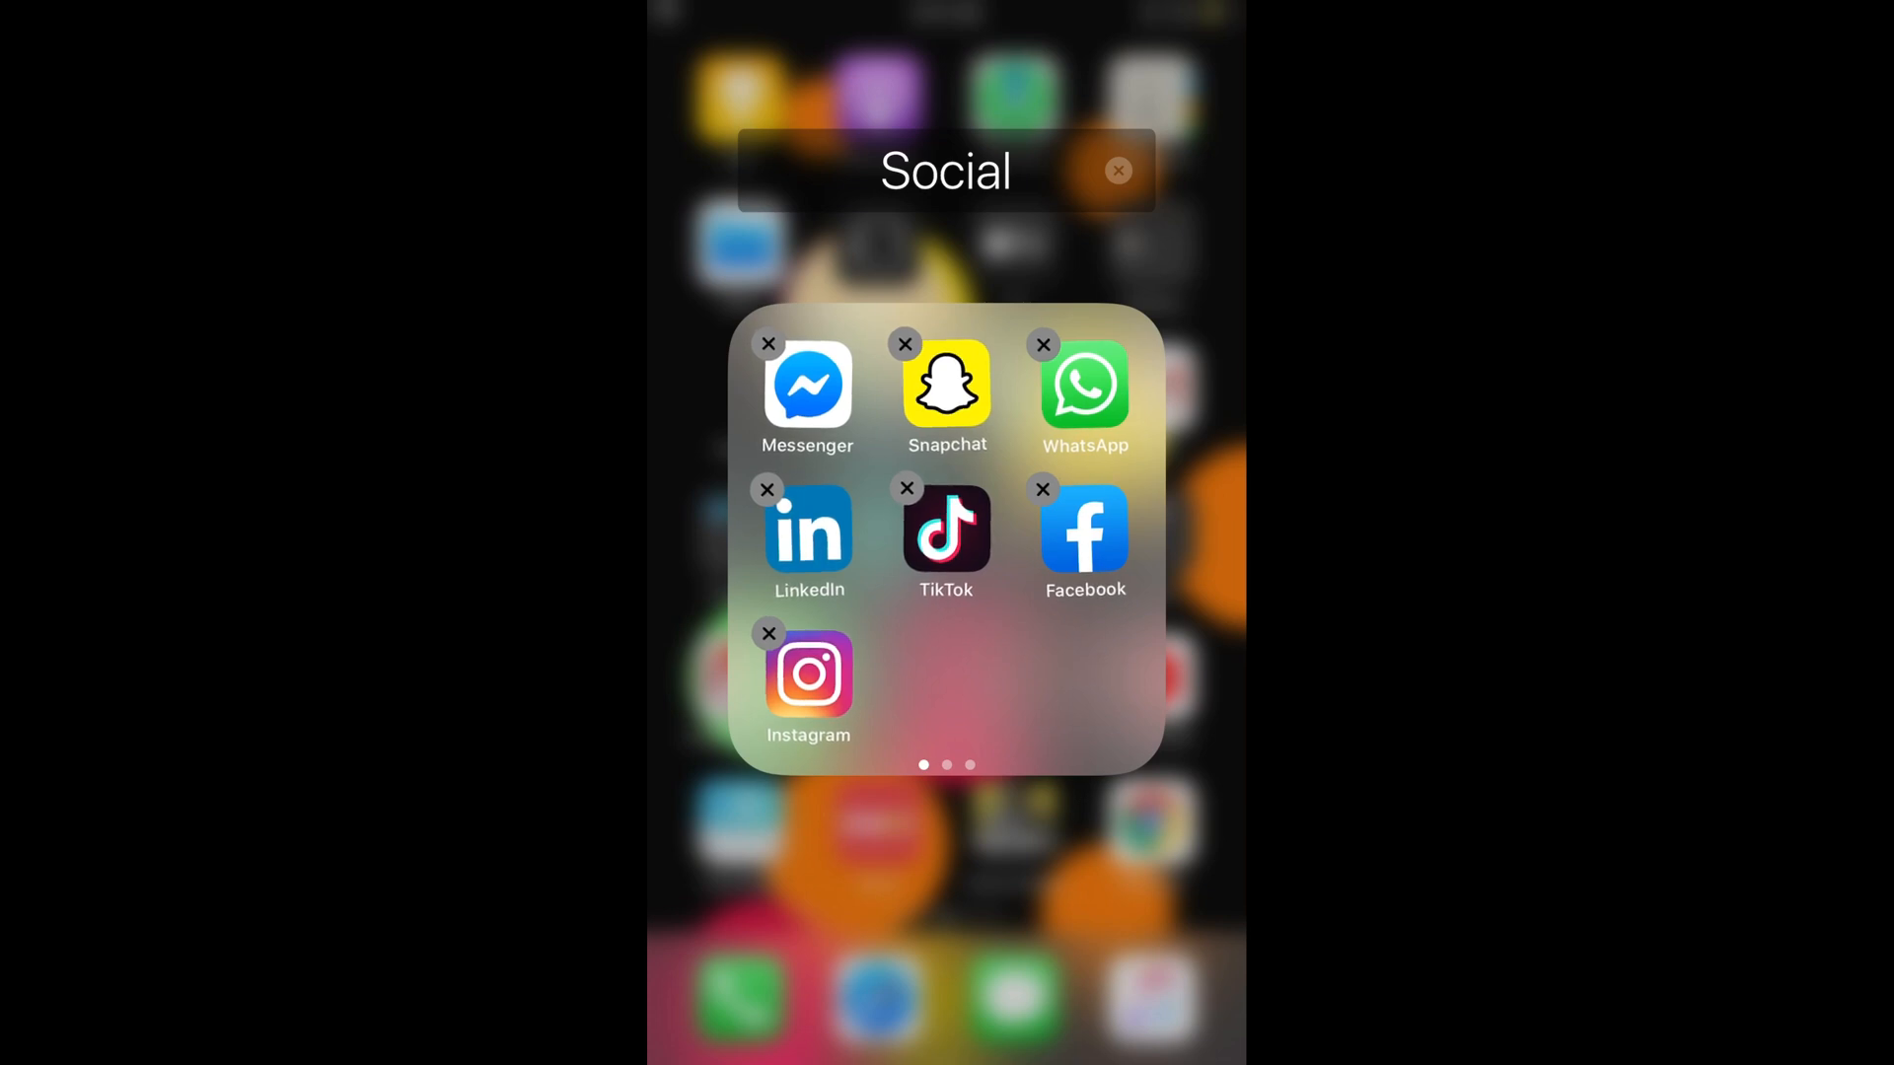
click(769, 633)
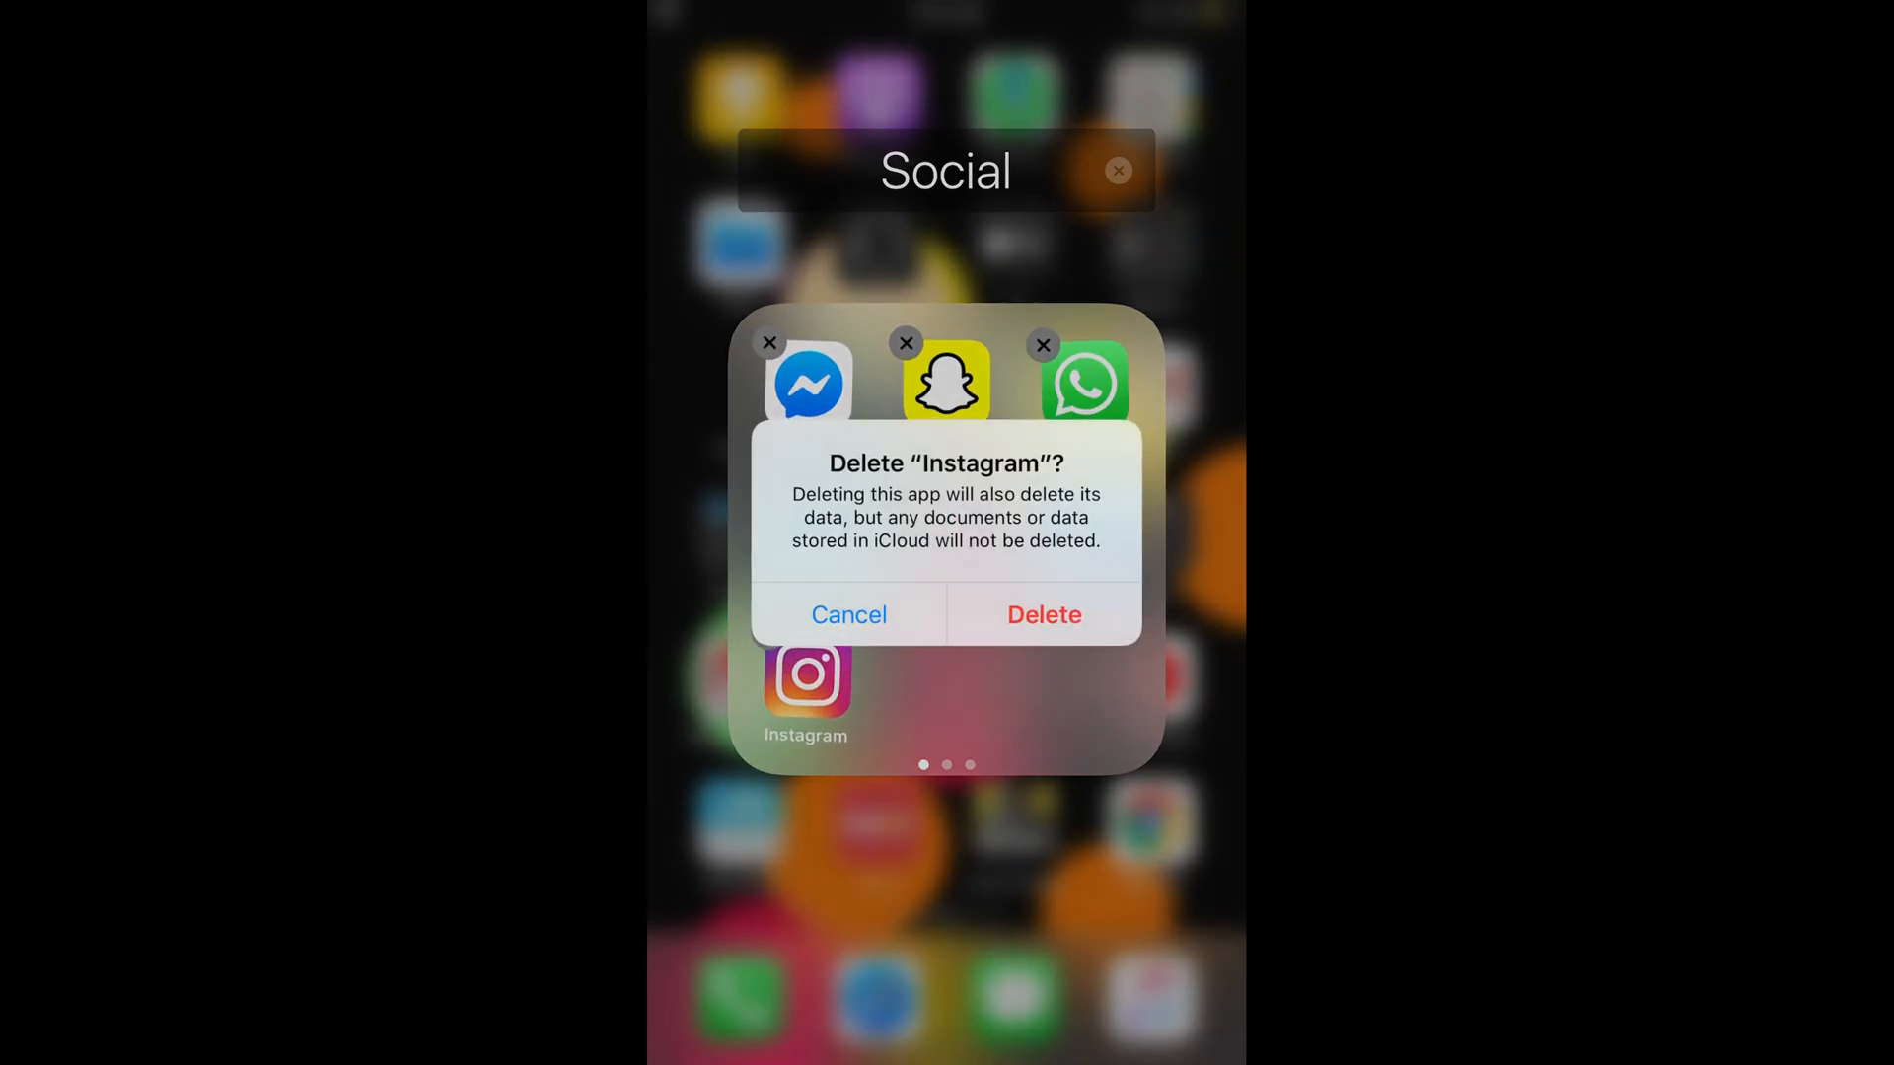
click(1043, 614)
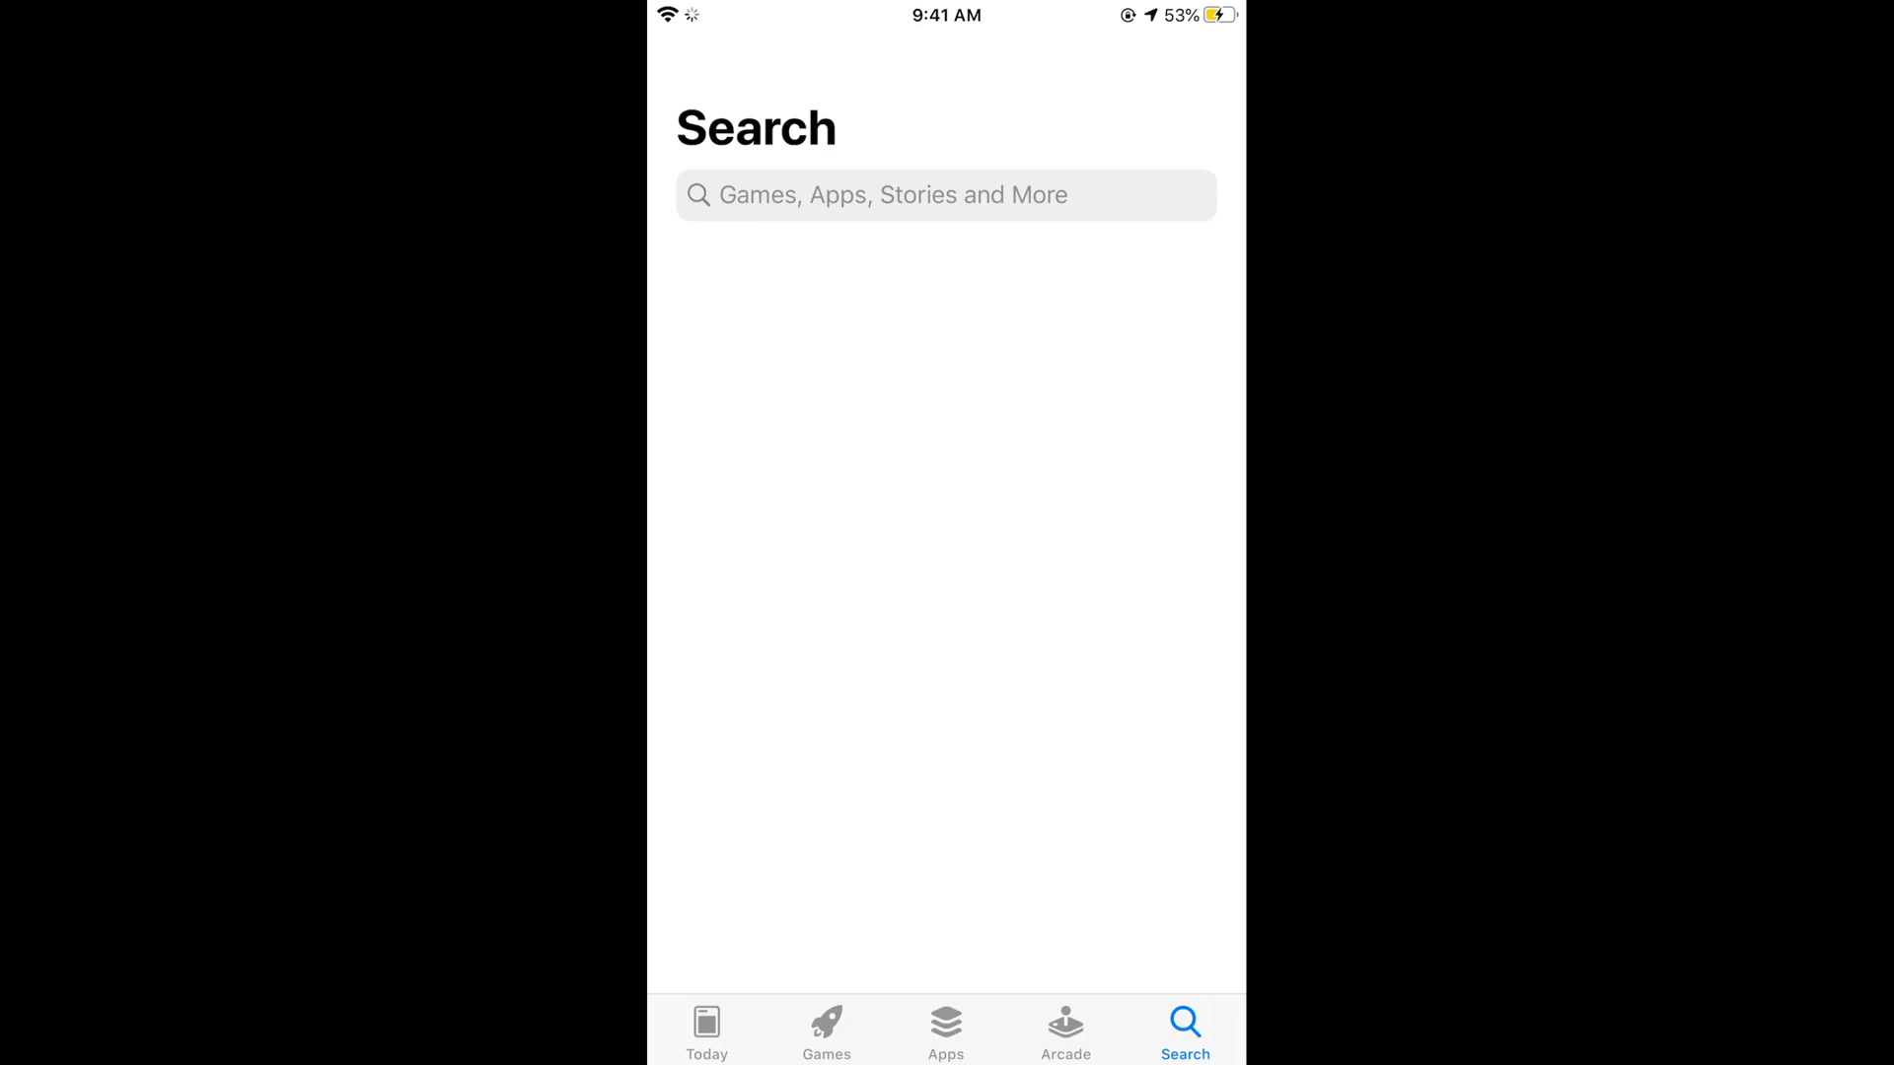
Search the App Store for 'inst', re-download Instagram and launch it
click(945, 194)
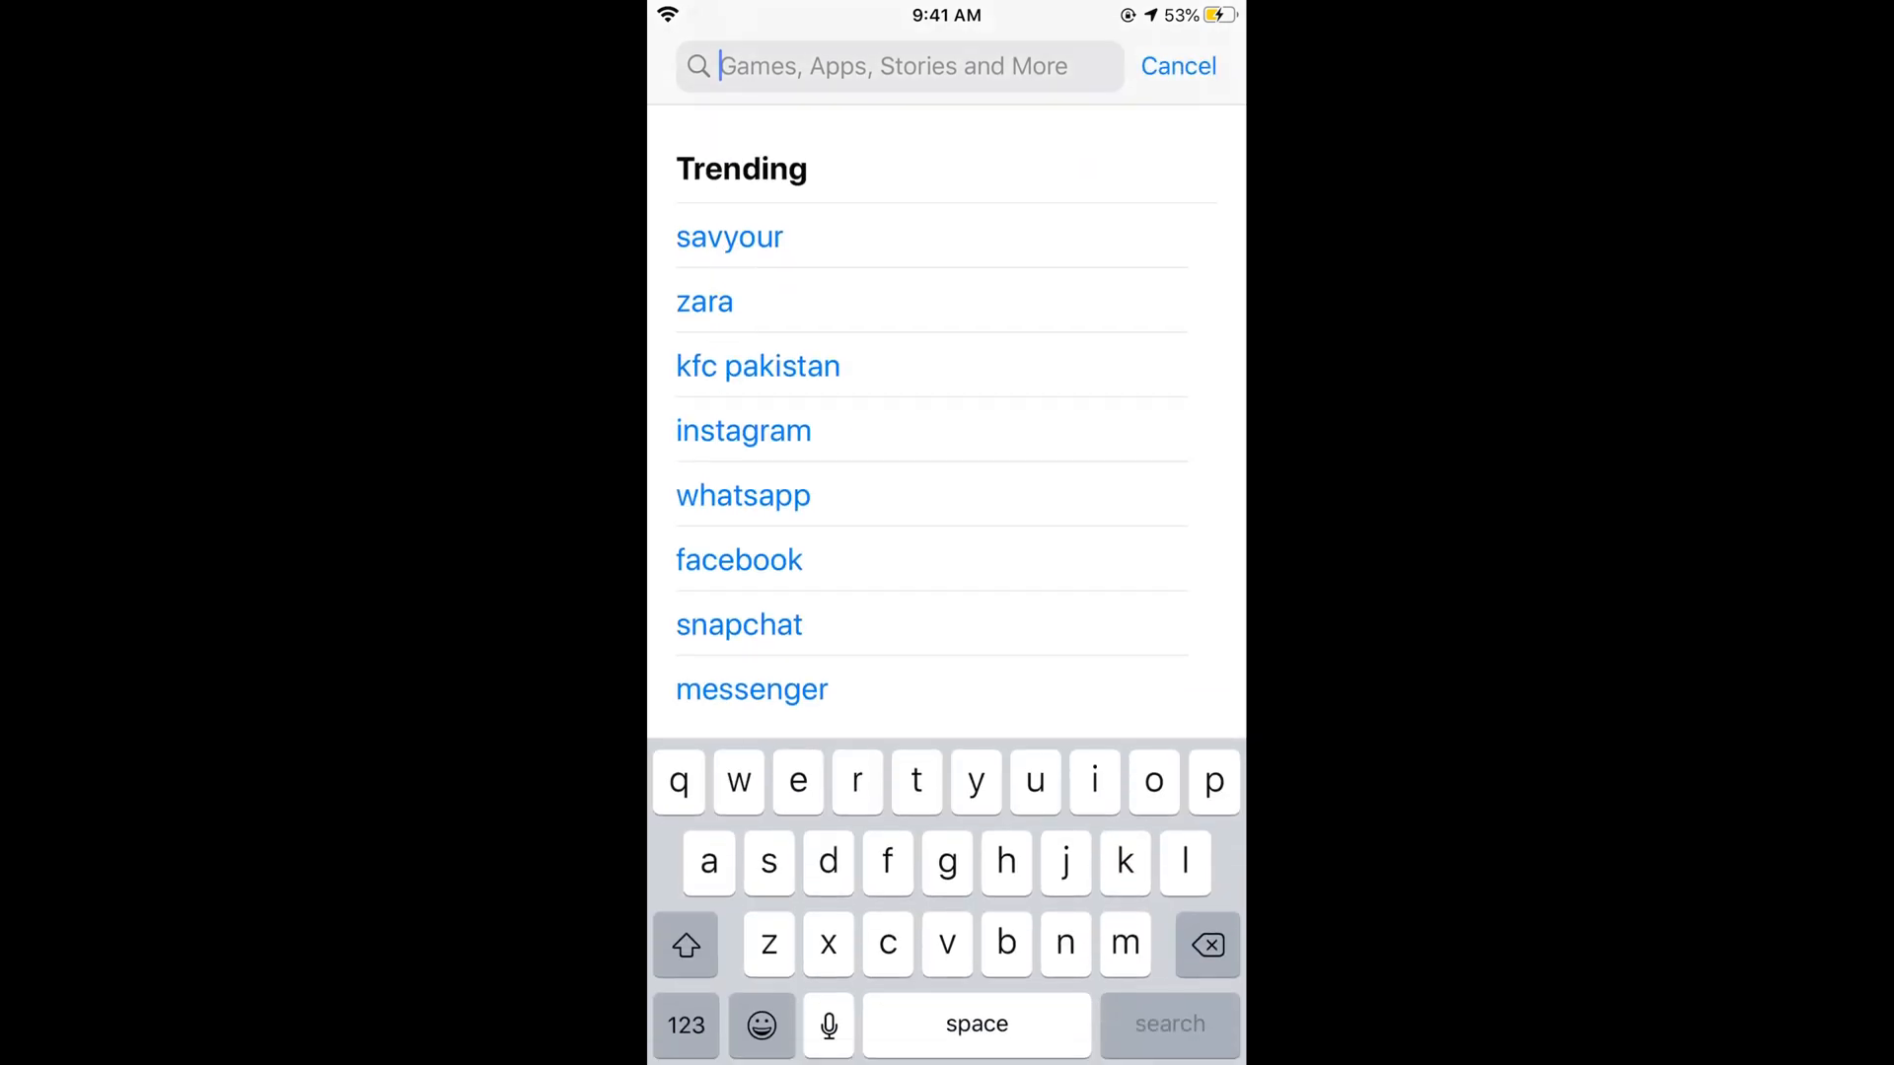
text(instagram)
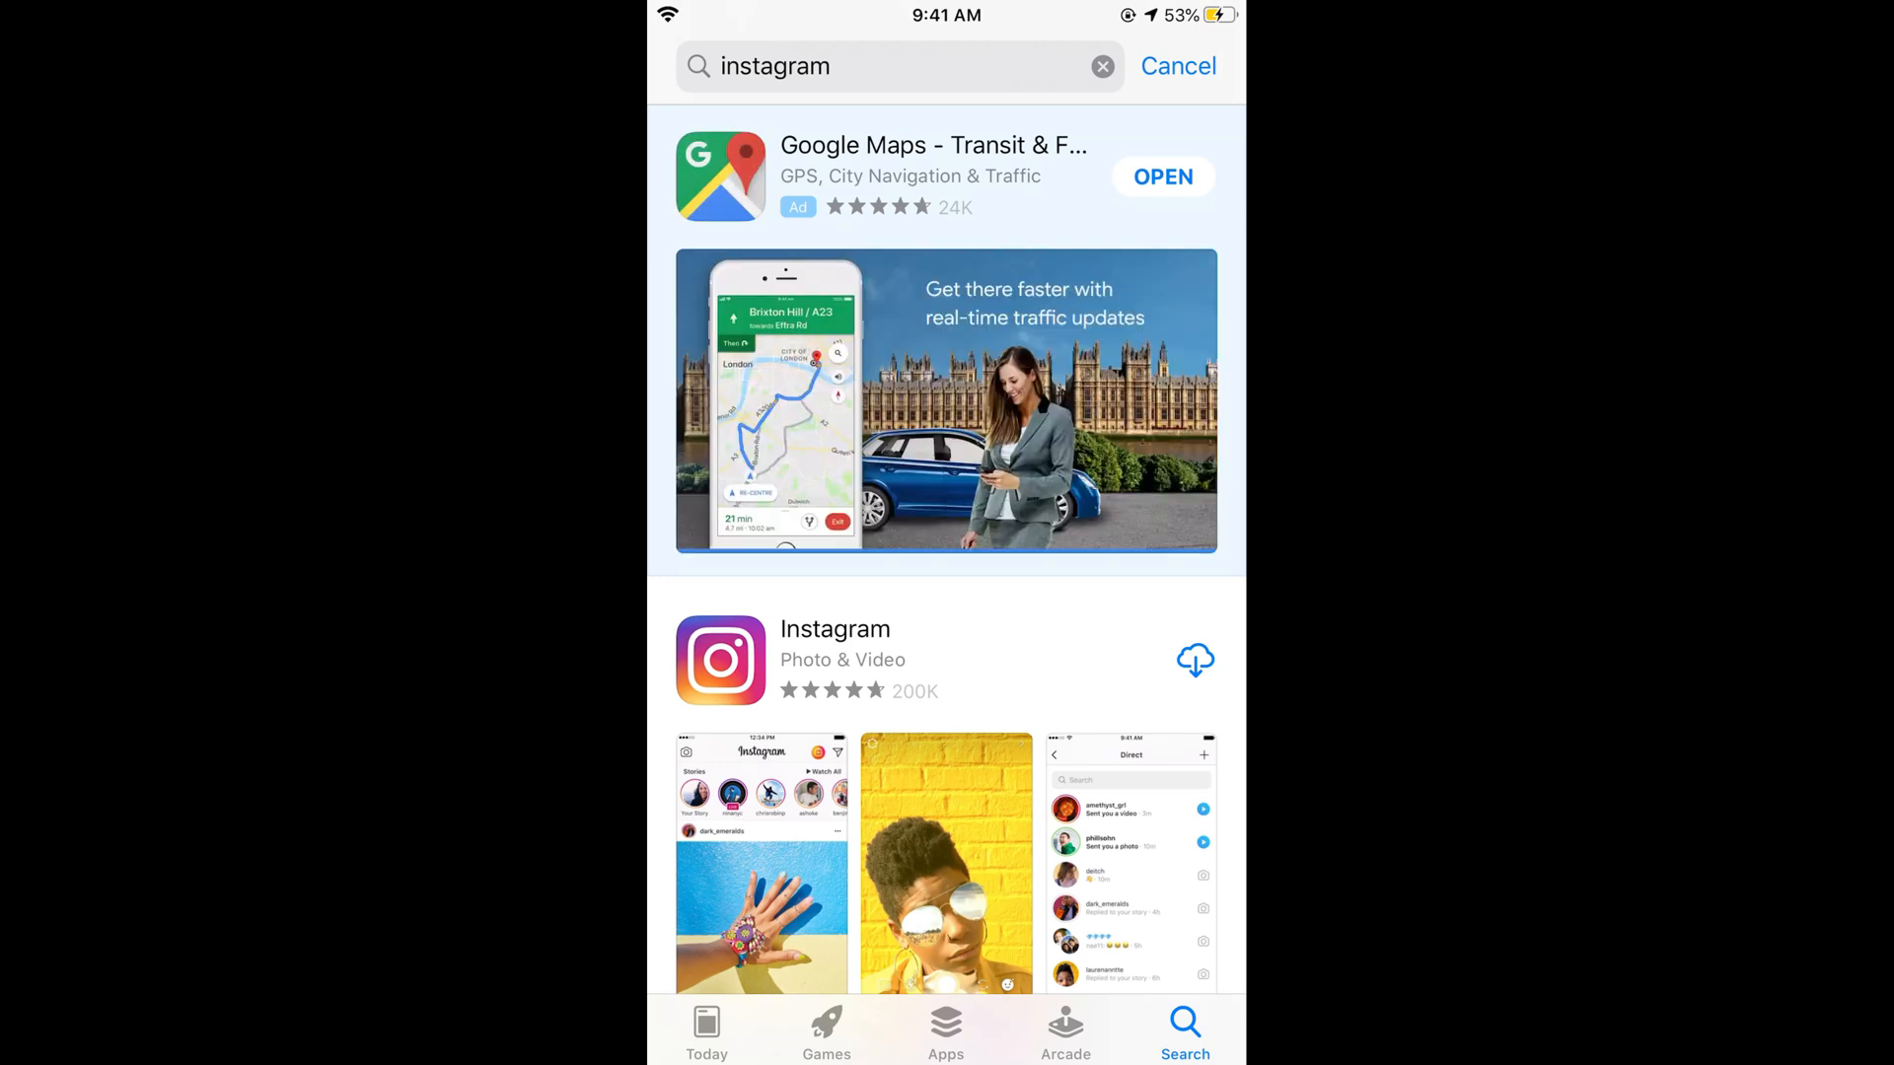
click(1195, 660)
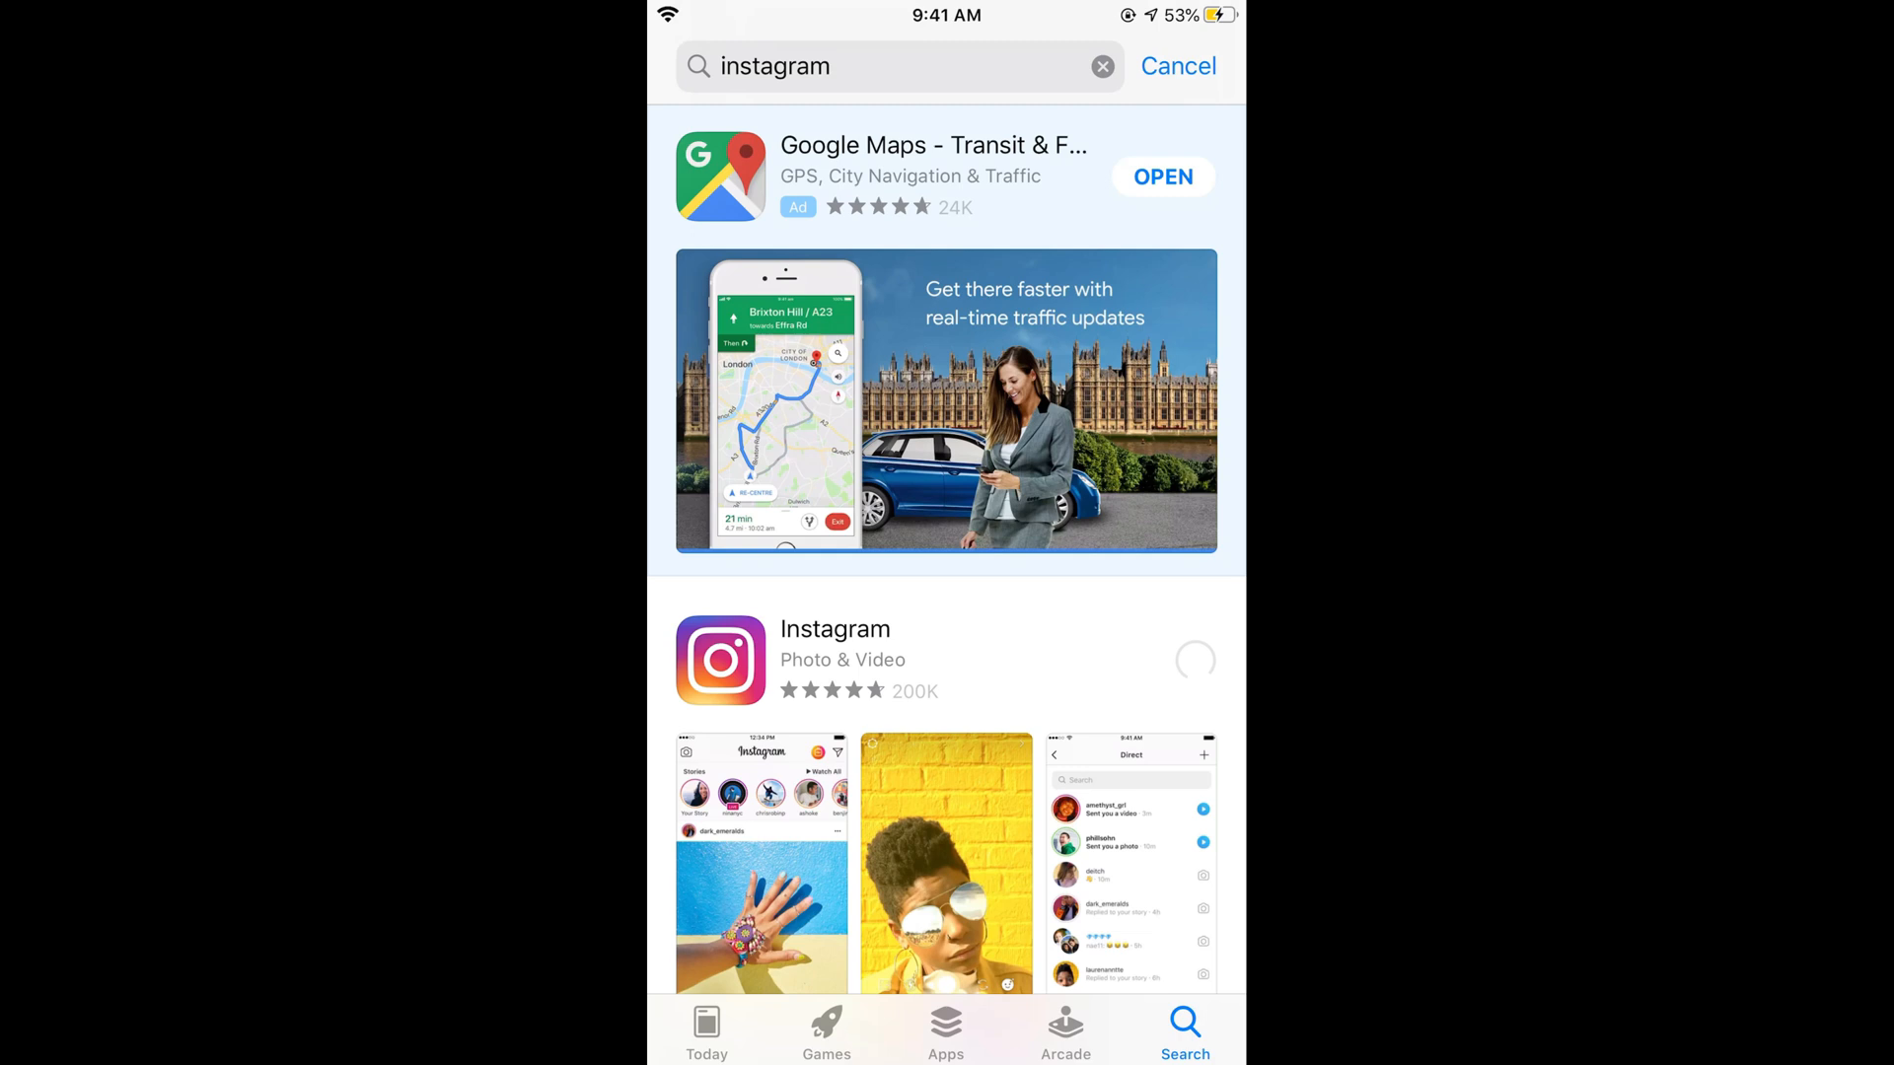
click(1196, 661)
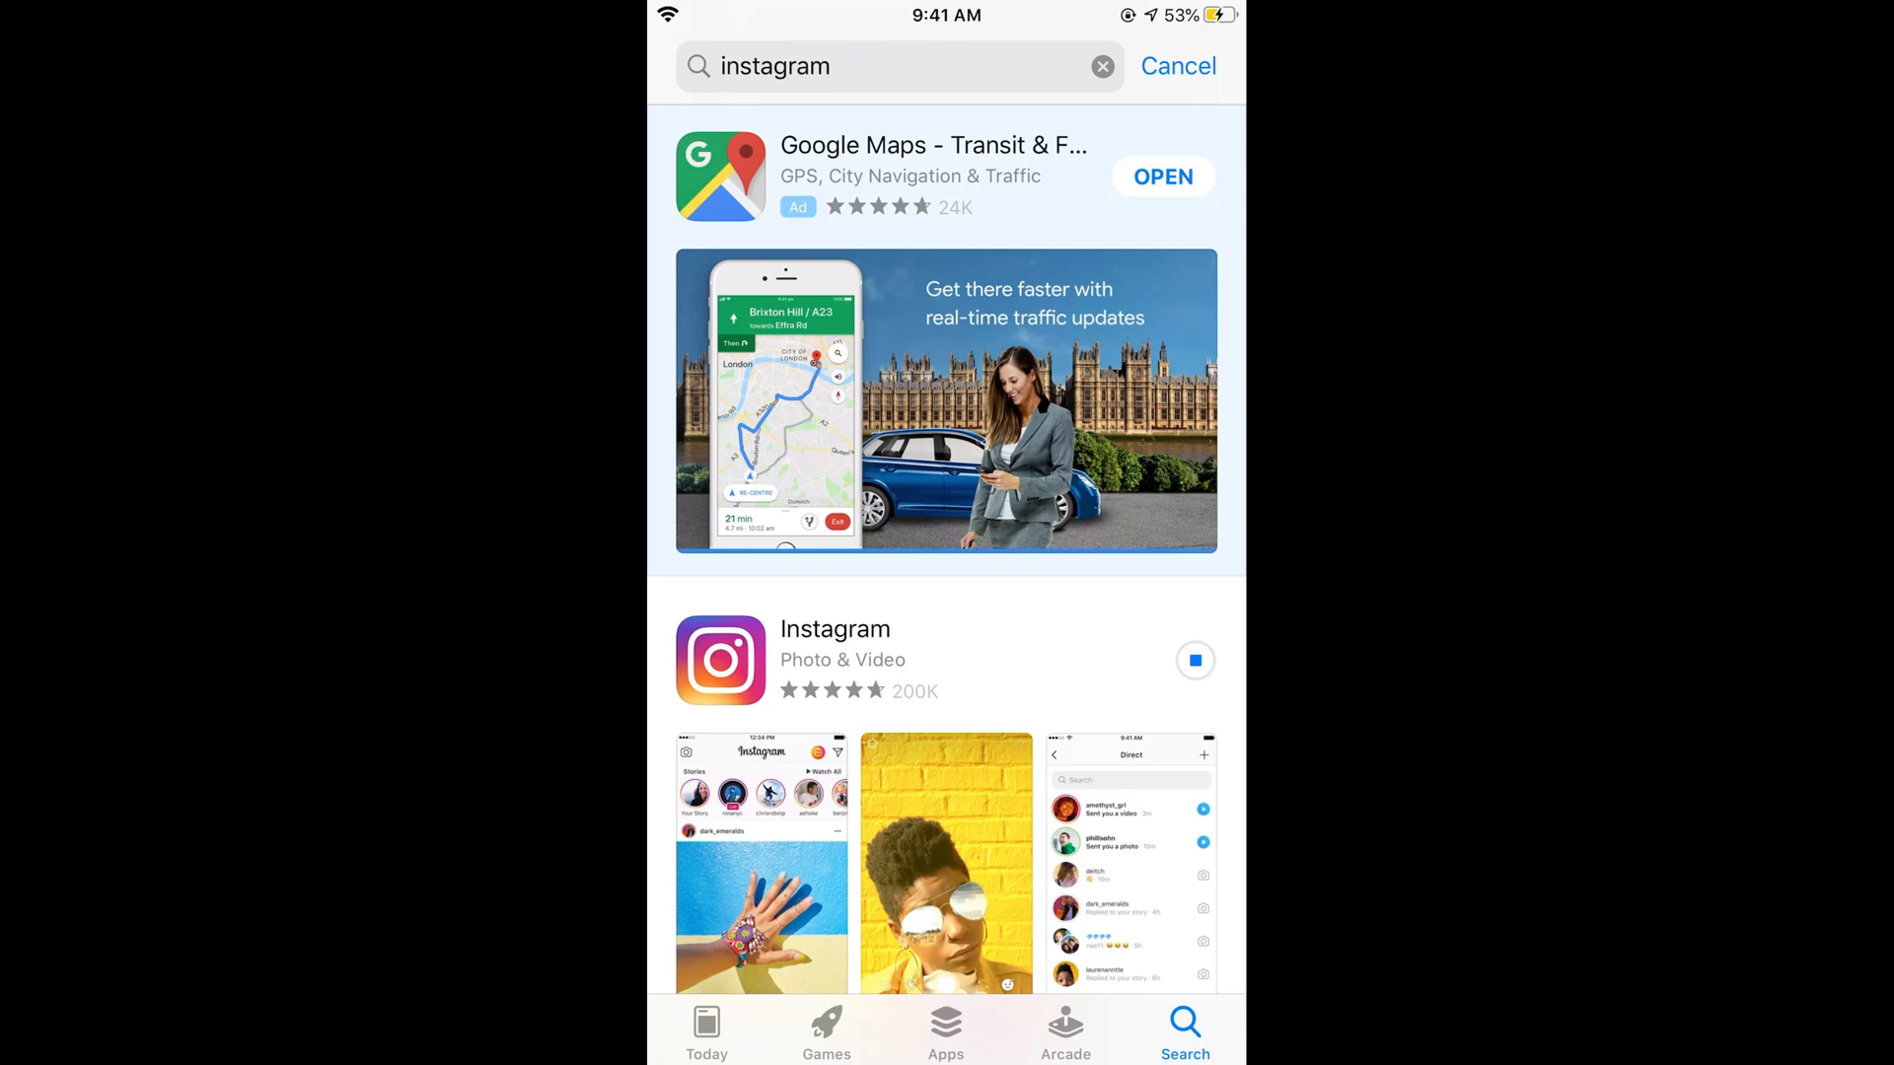
click(1195, 660)
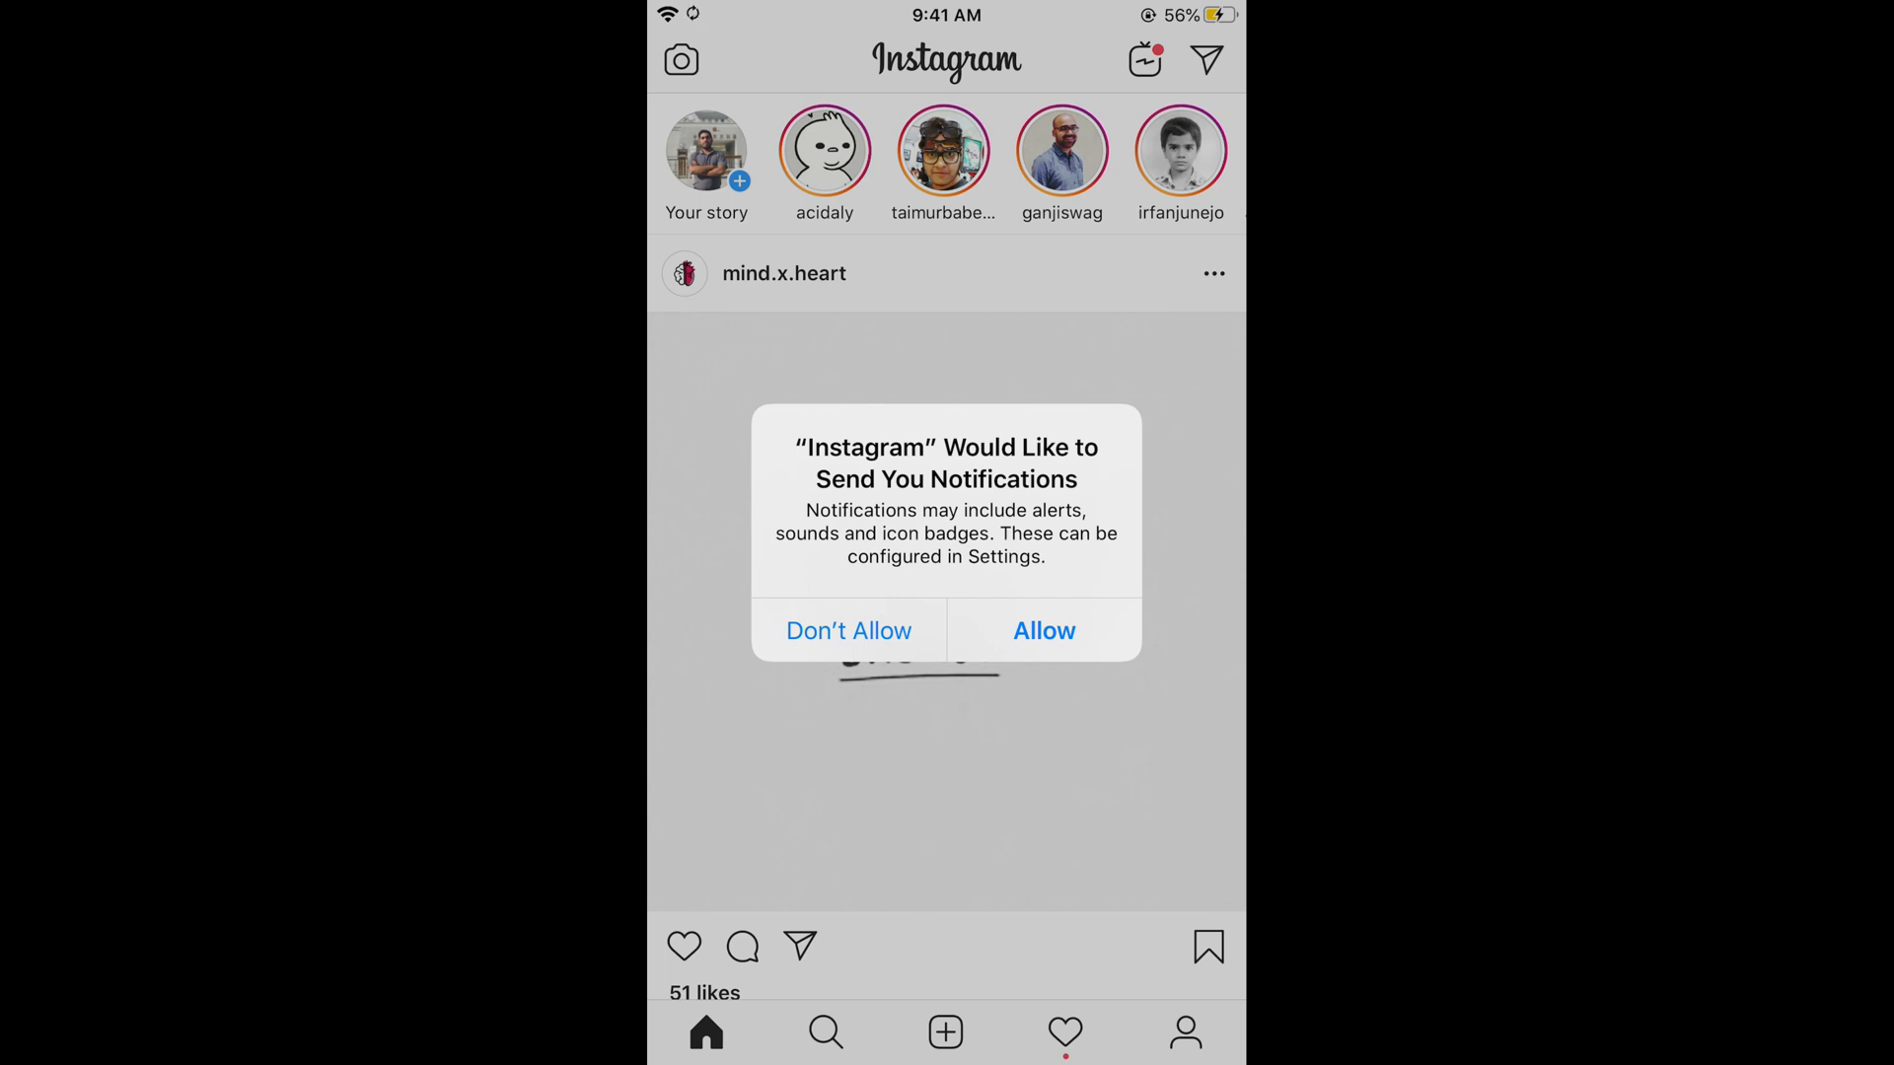
Allow Instagram notifications and view its Posts, Stories and Comments notification options
click(1044, 630)
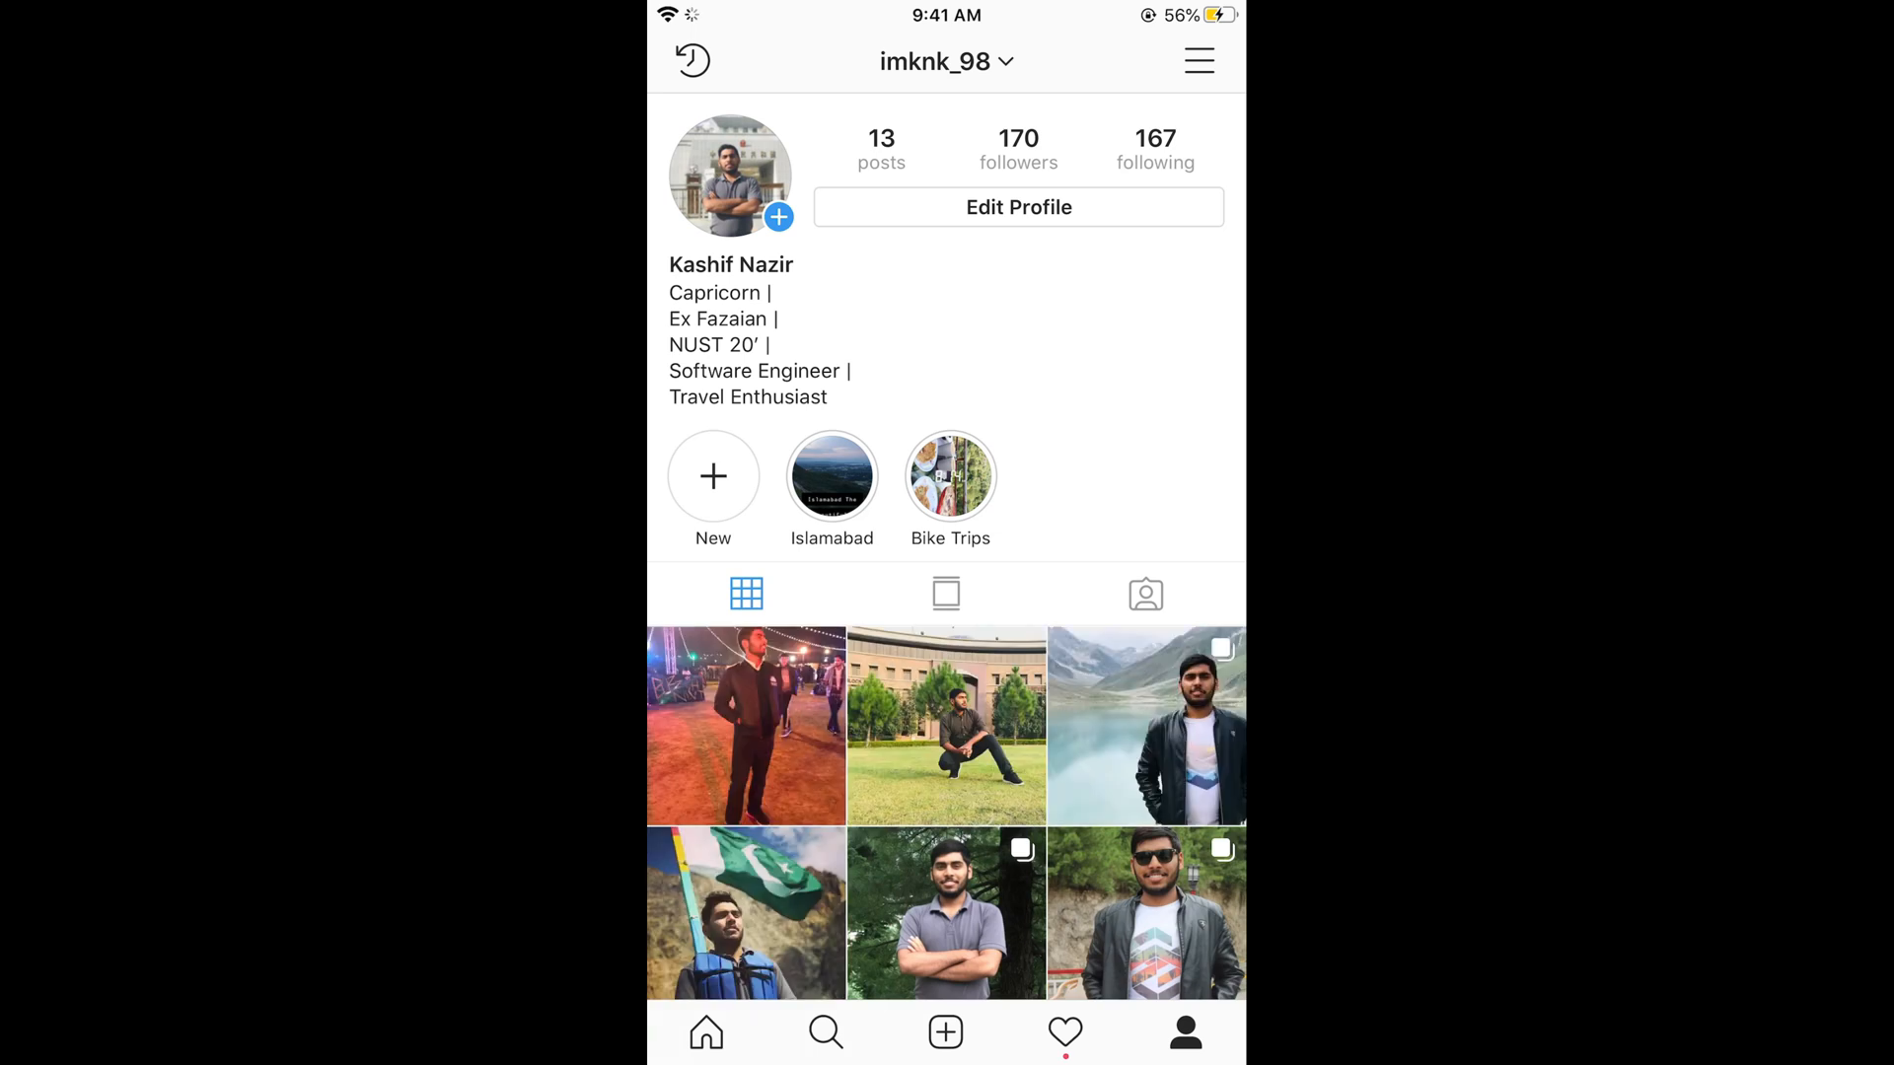
click(1196, 59)
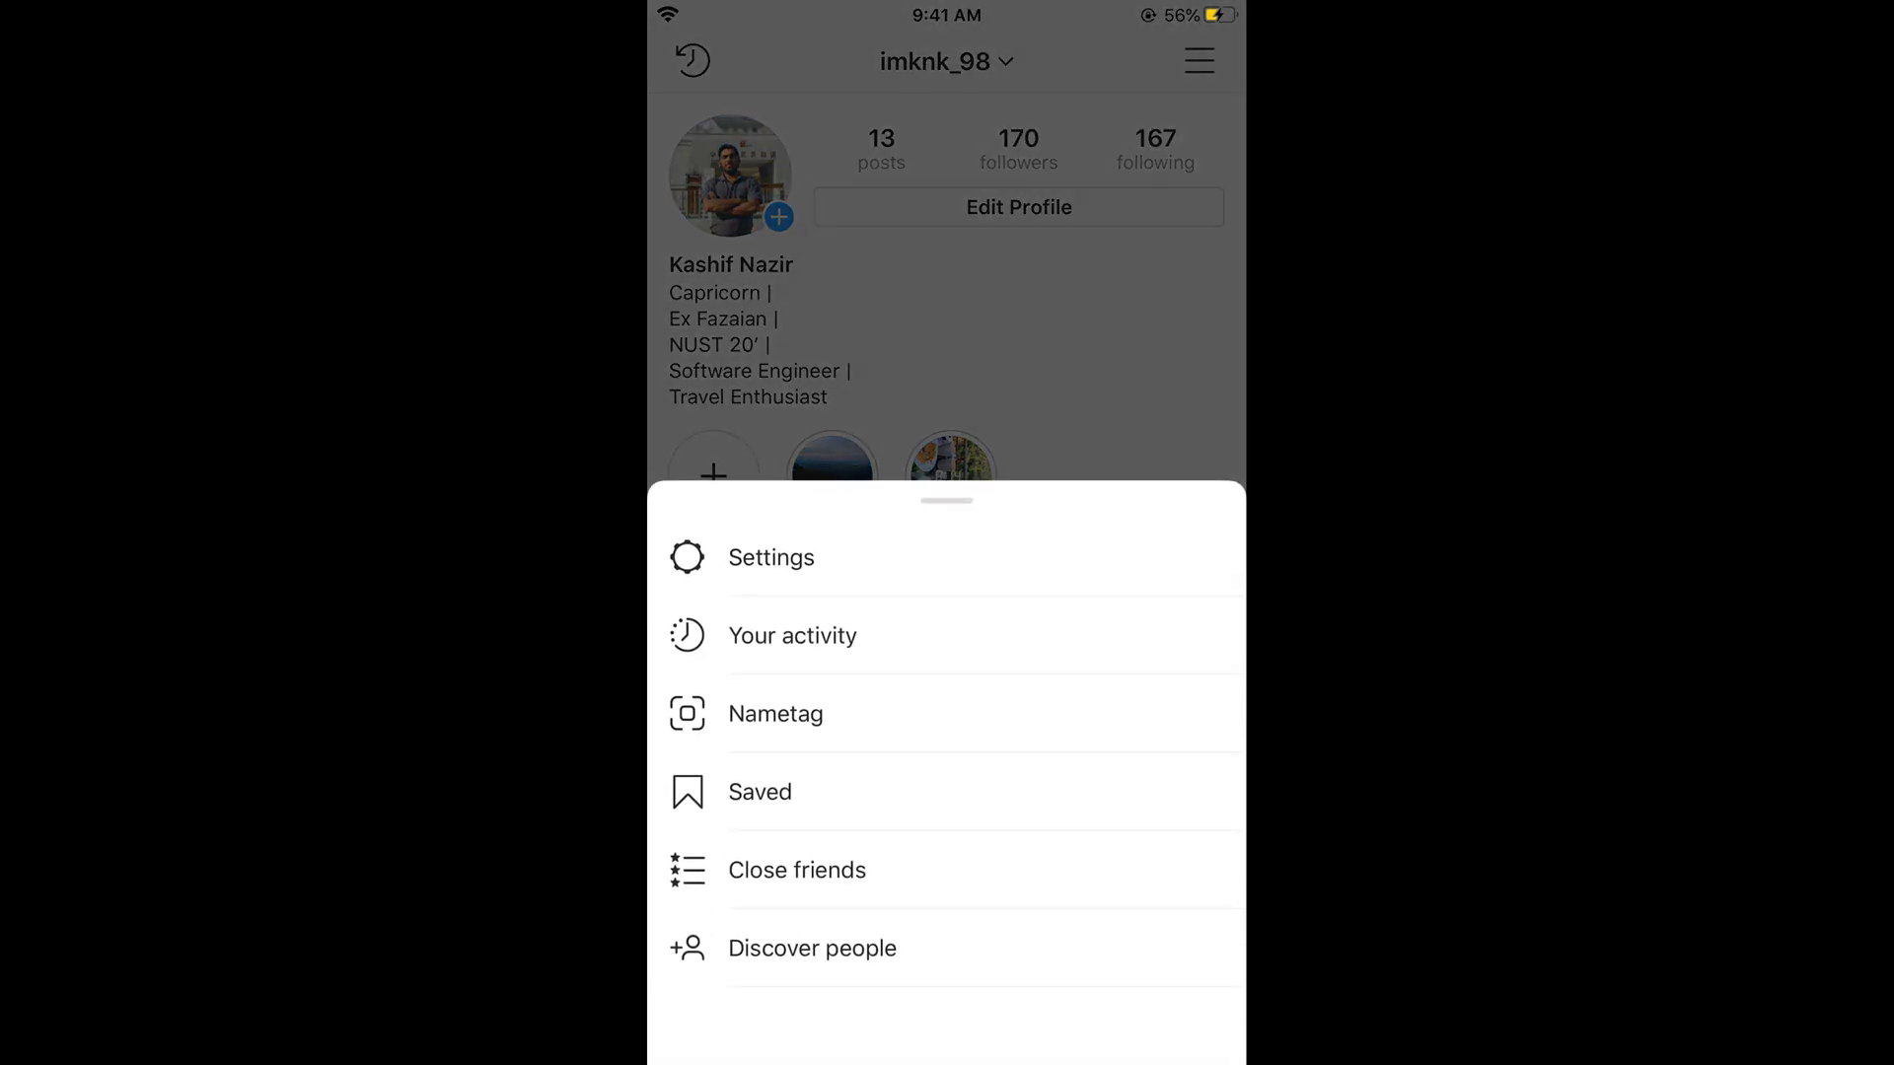
click(771, 557)
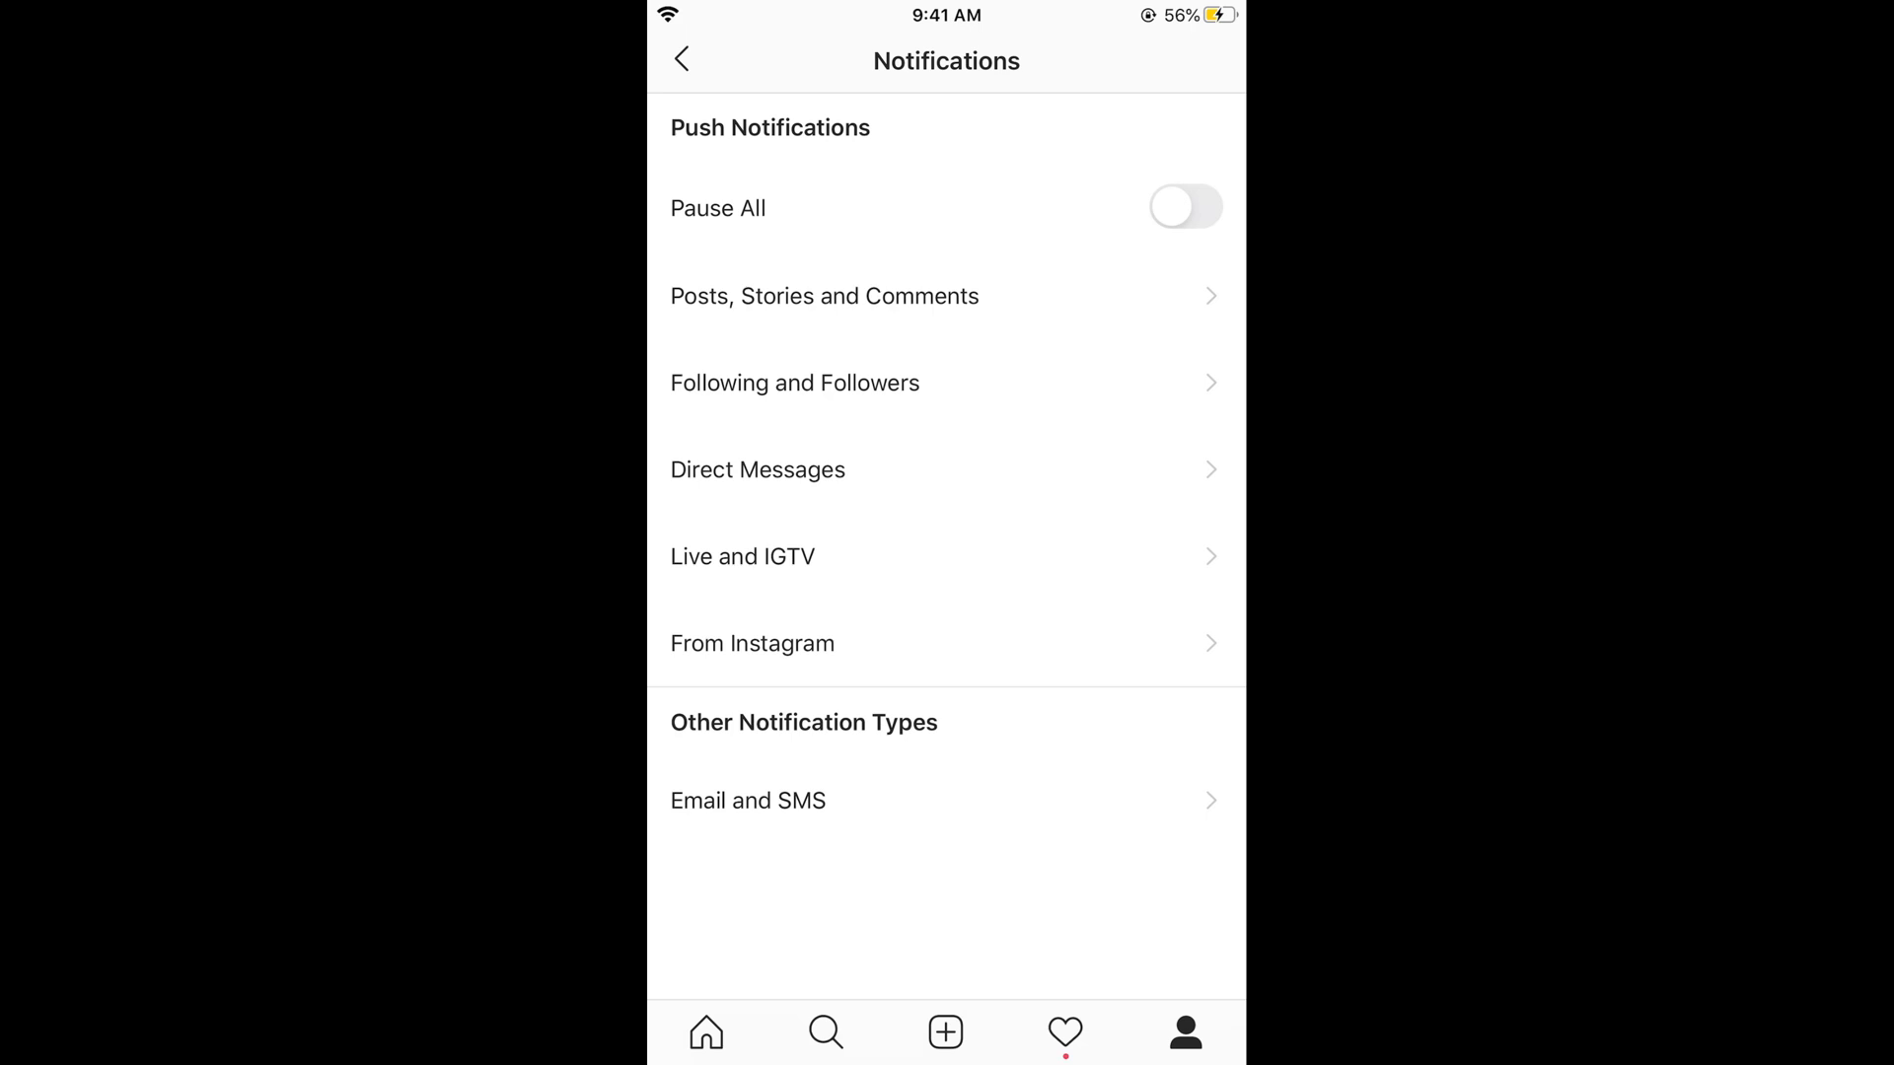
click(823, 296)
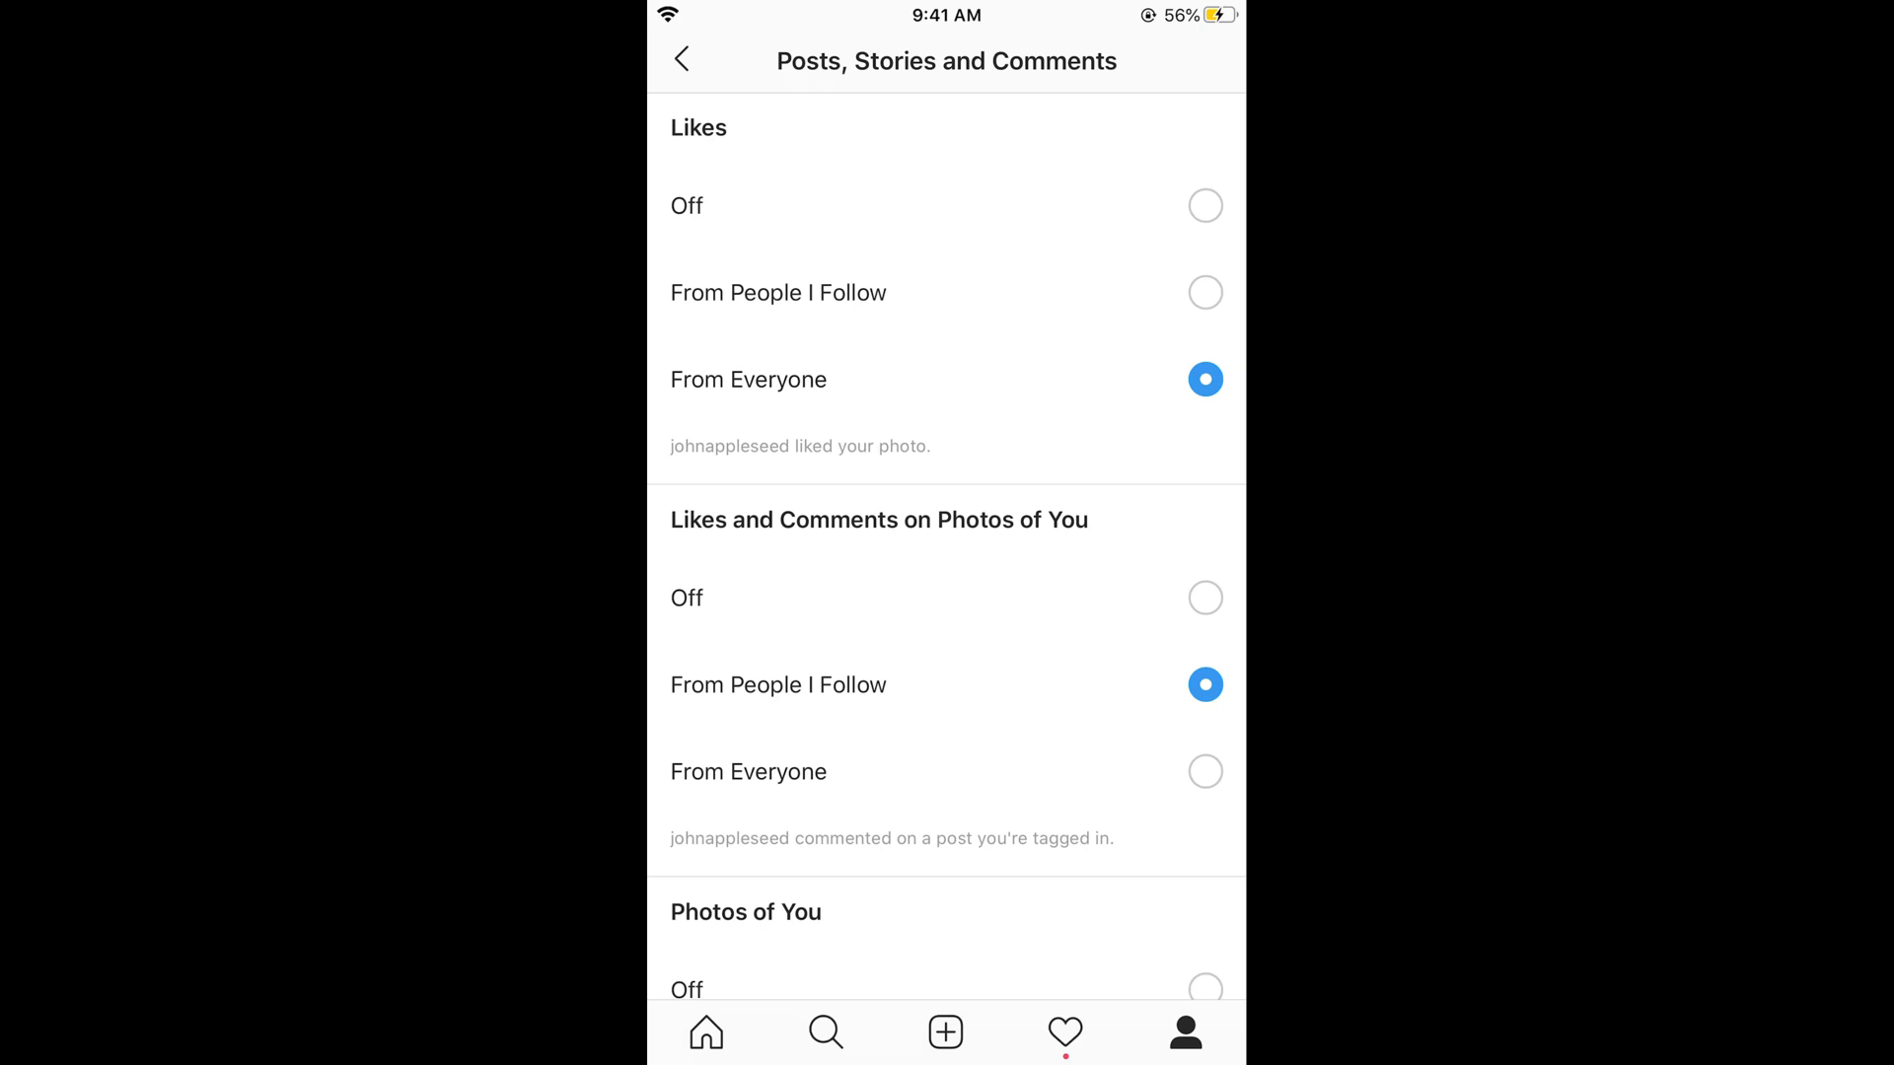
click(684, 56)
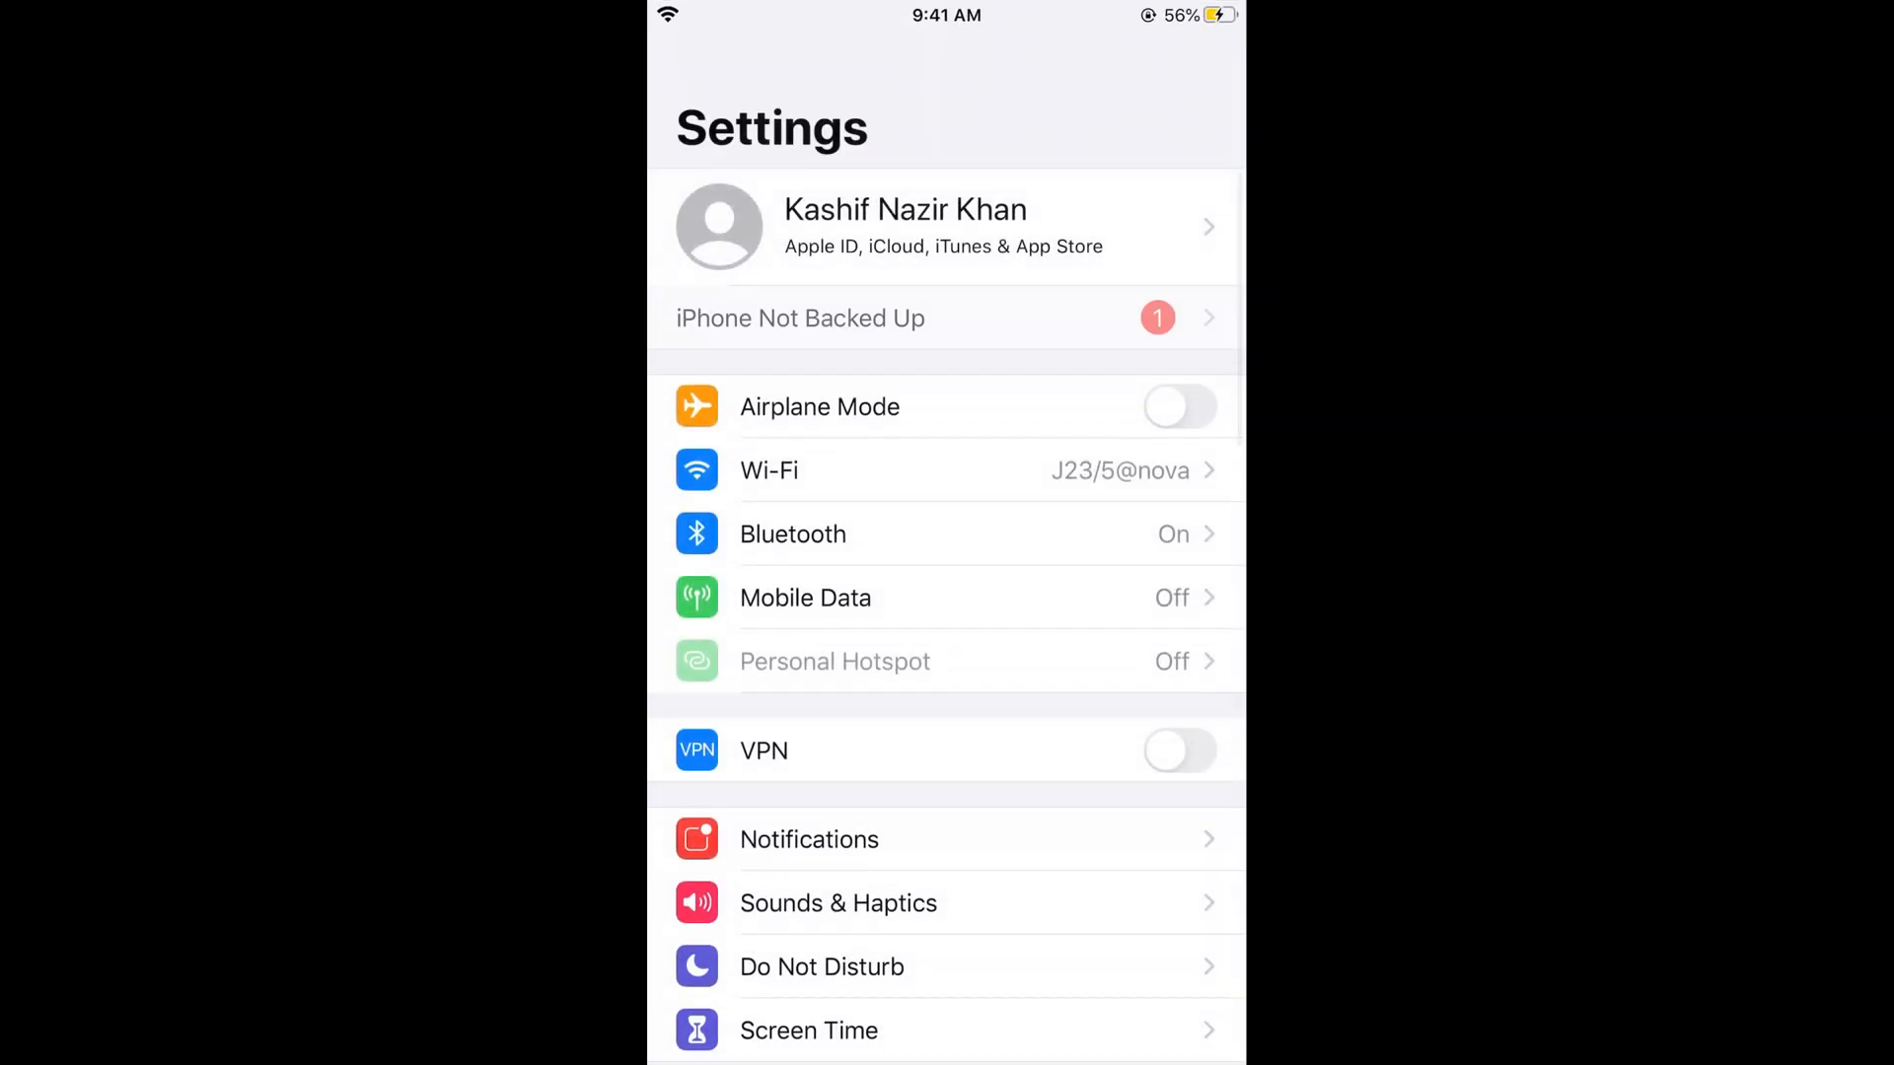
Scroll iOS Notifications to Instagram and view its Allow Notifications, Sounds and Badges settings
click(809, 840)
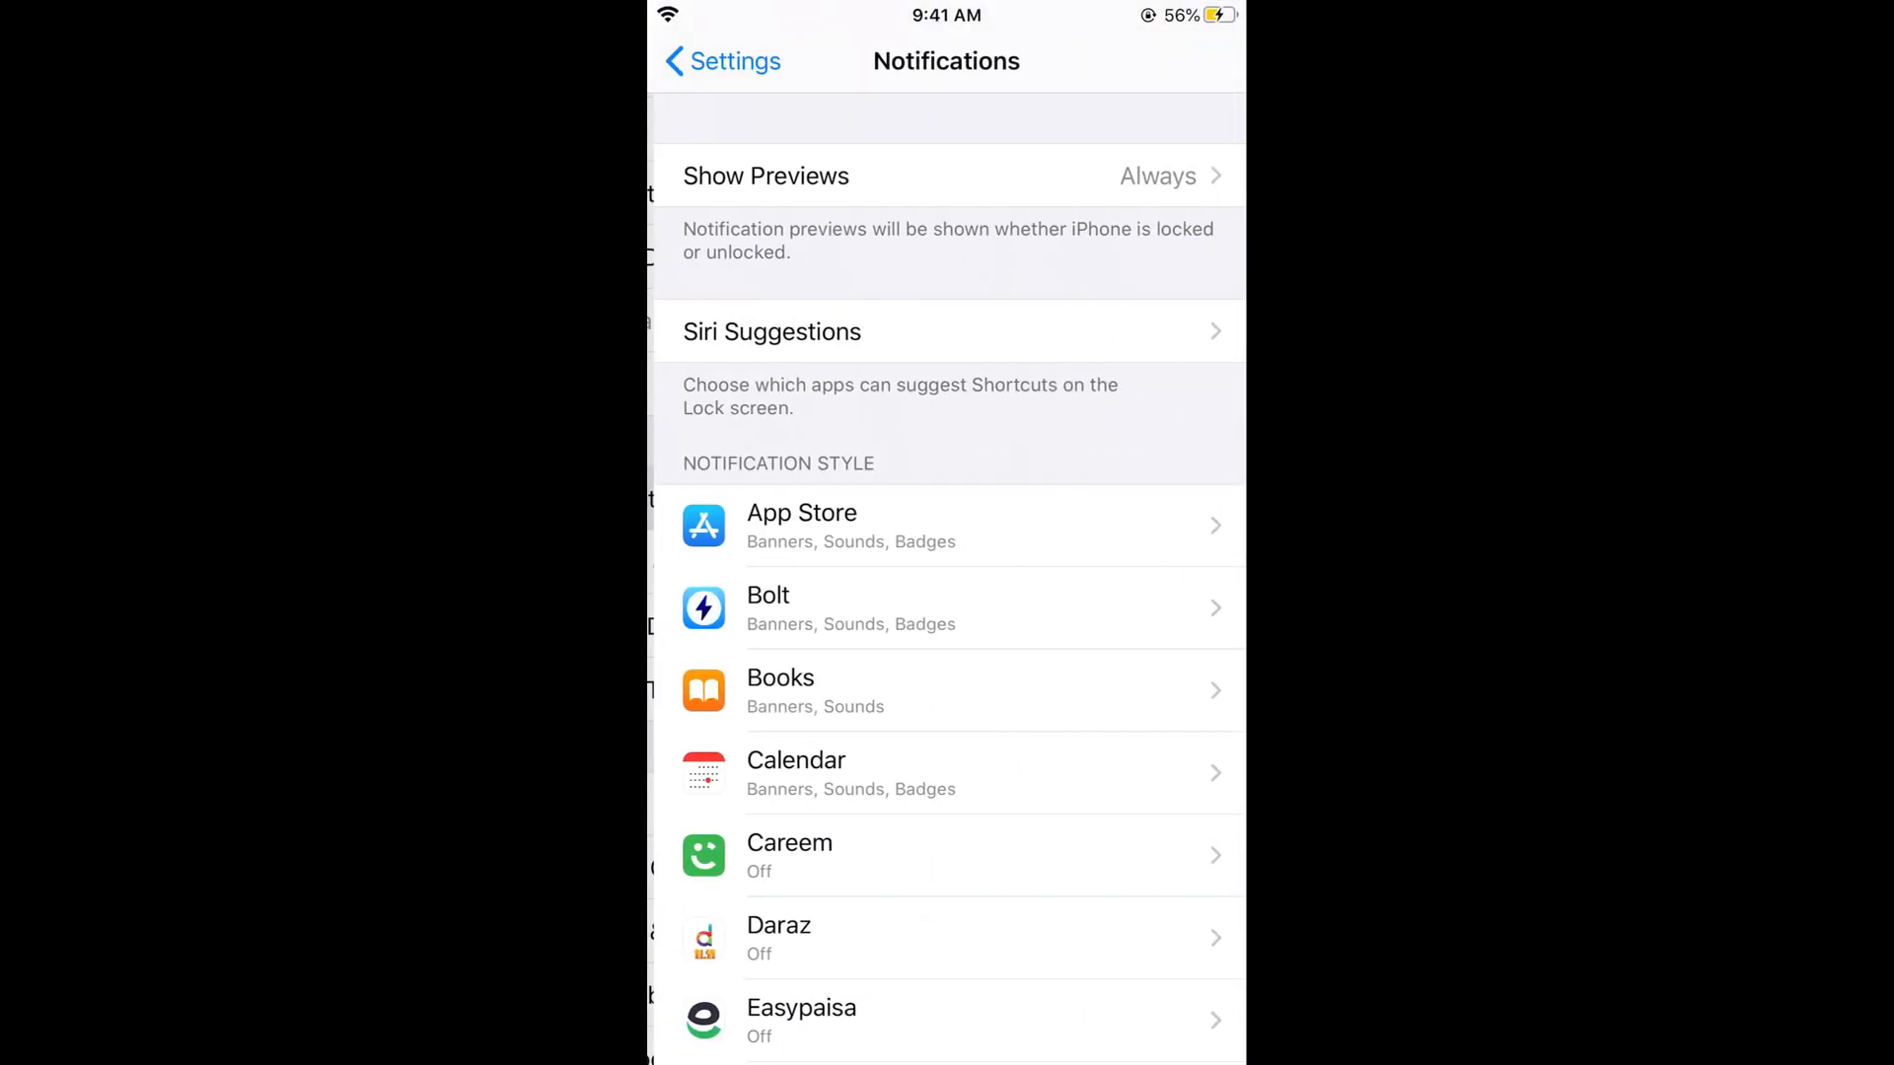
scroll(down, 3)
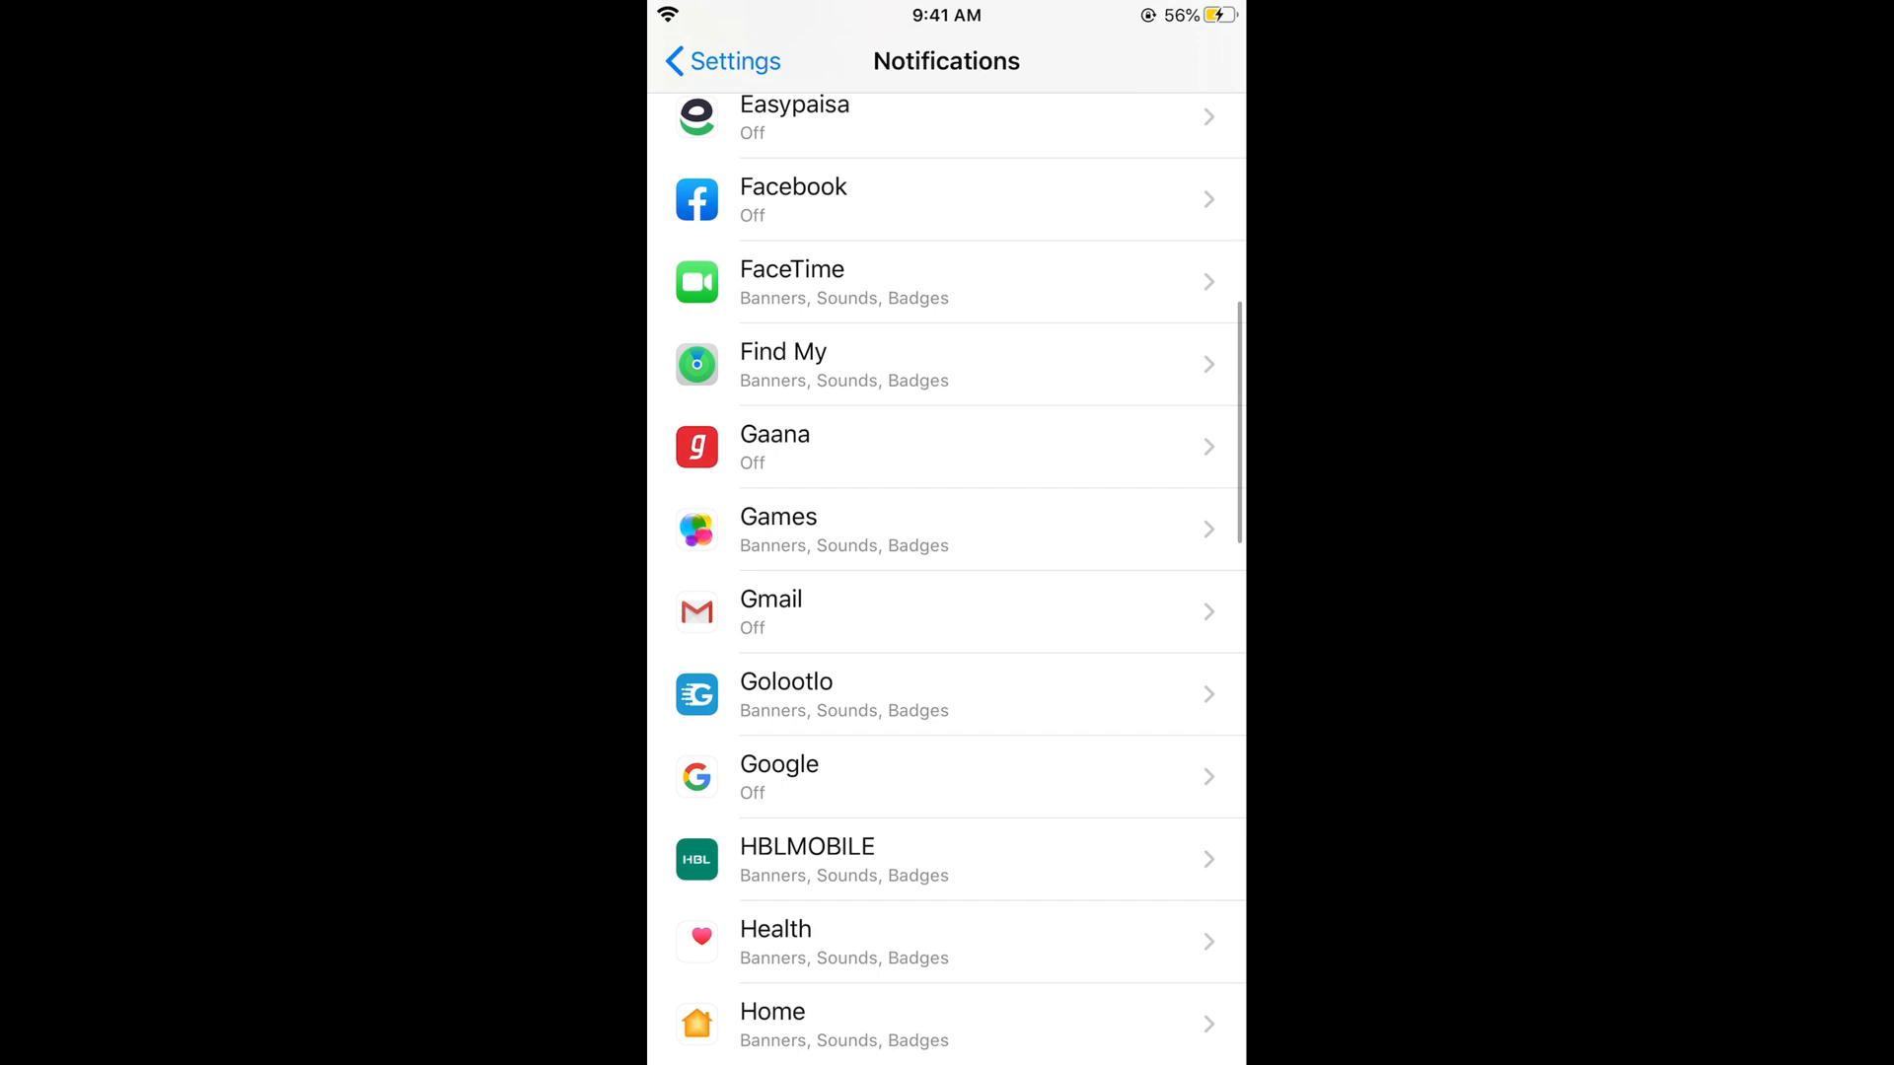
scroll(down, 3)
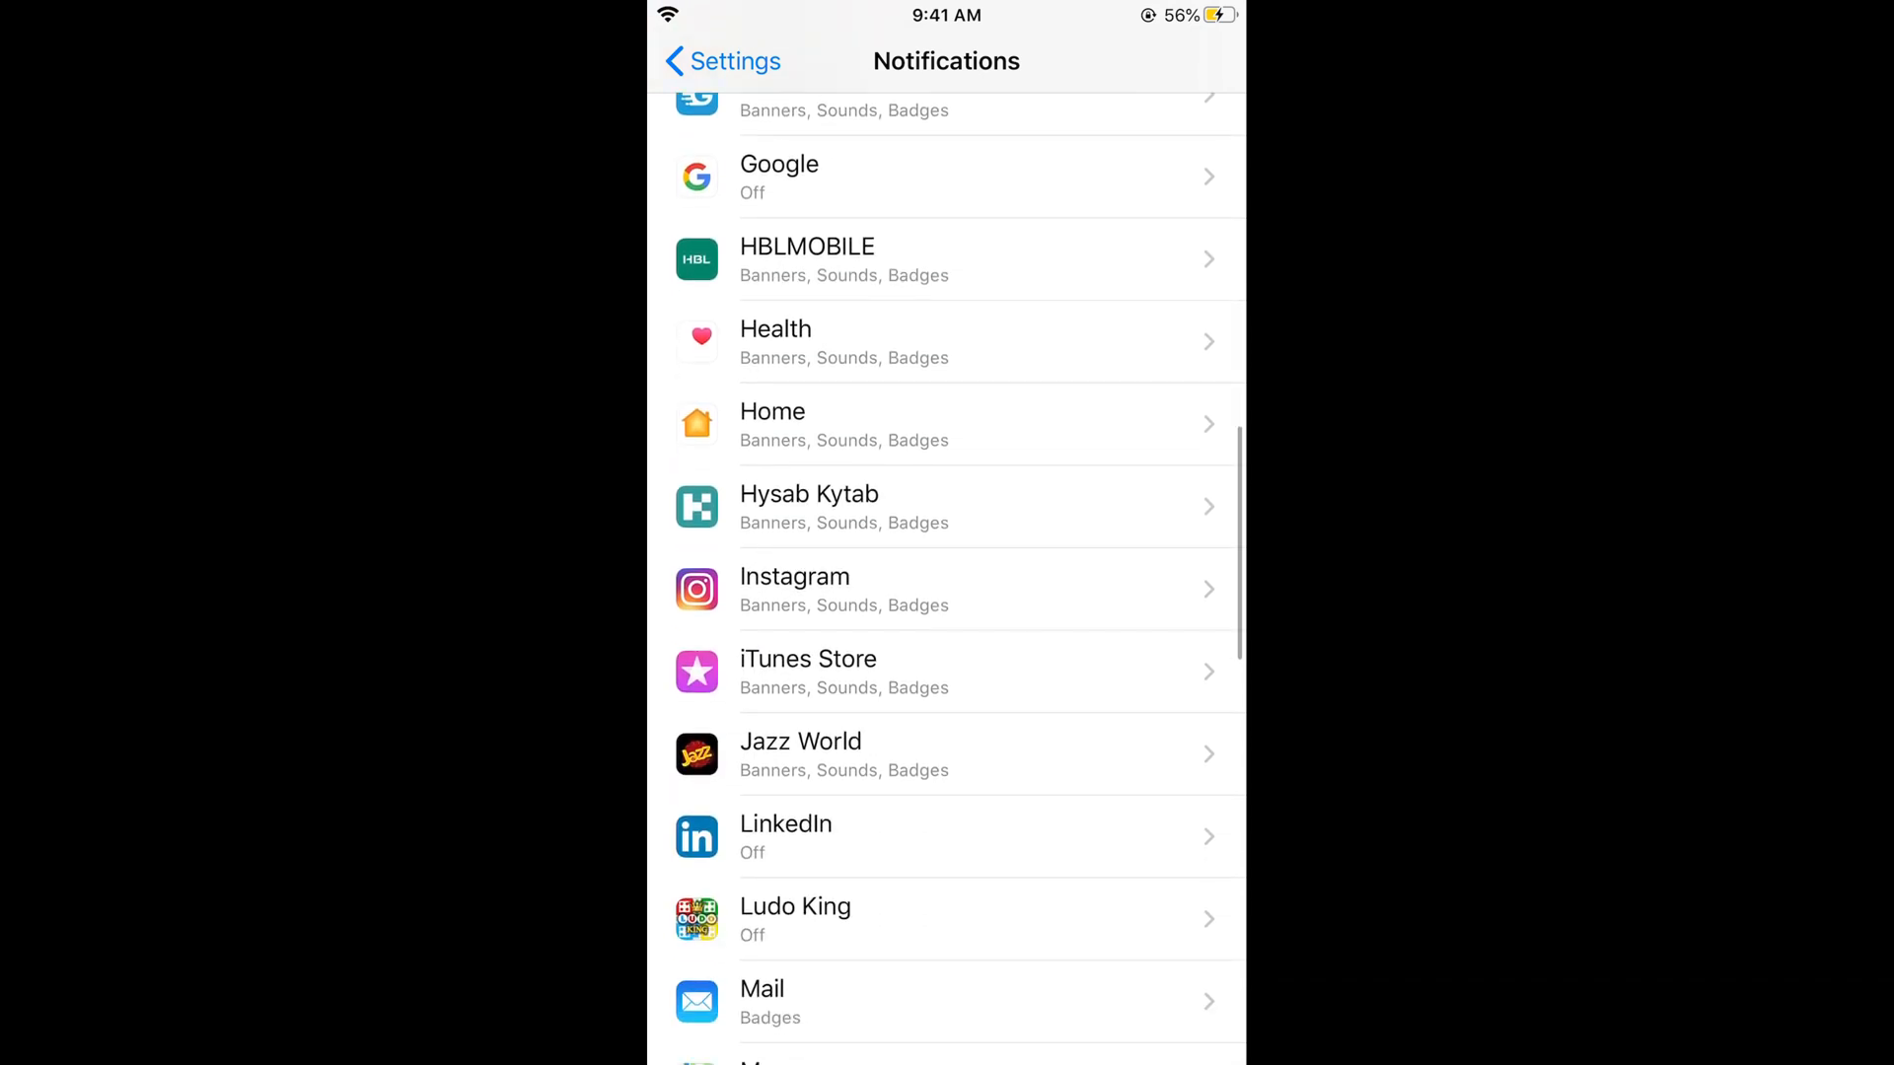
click(794, 590)
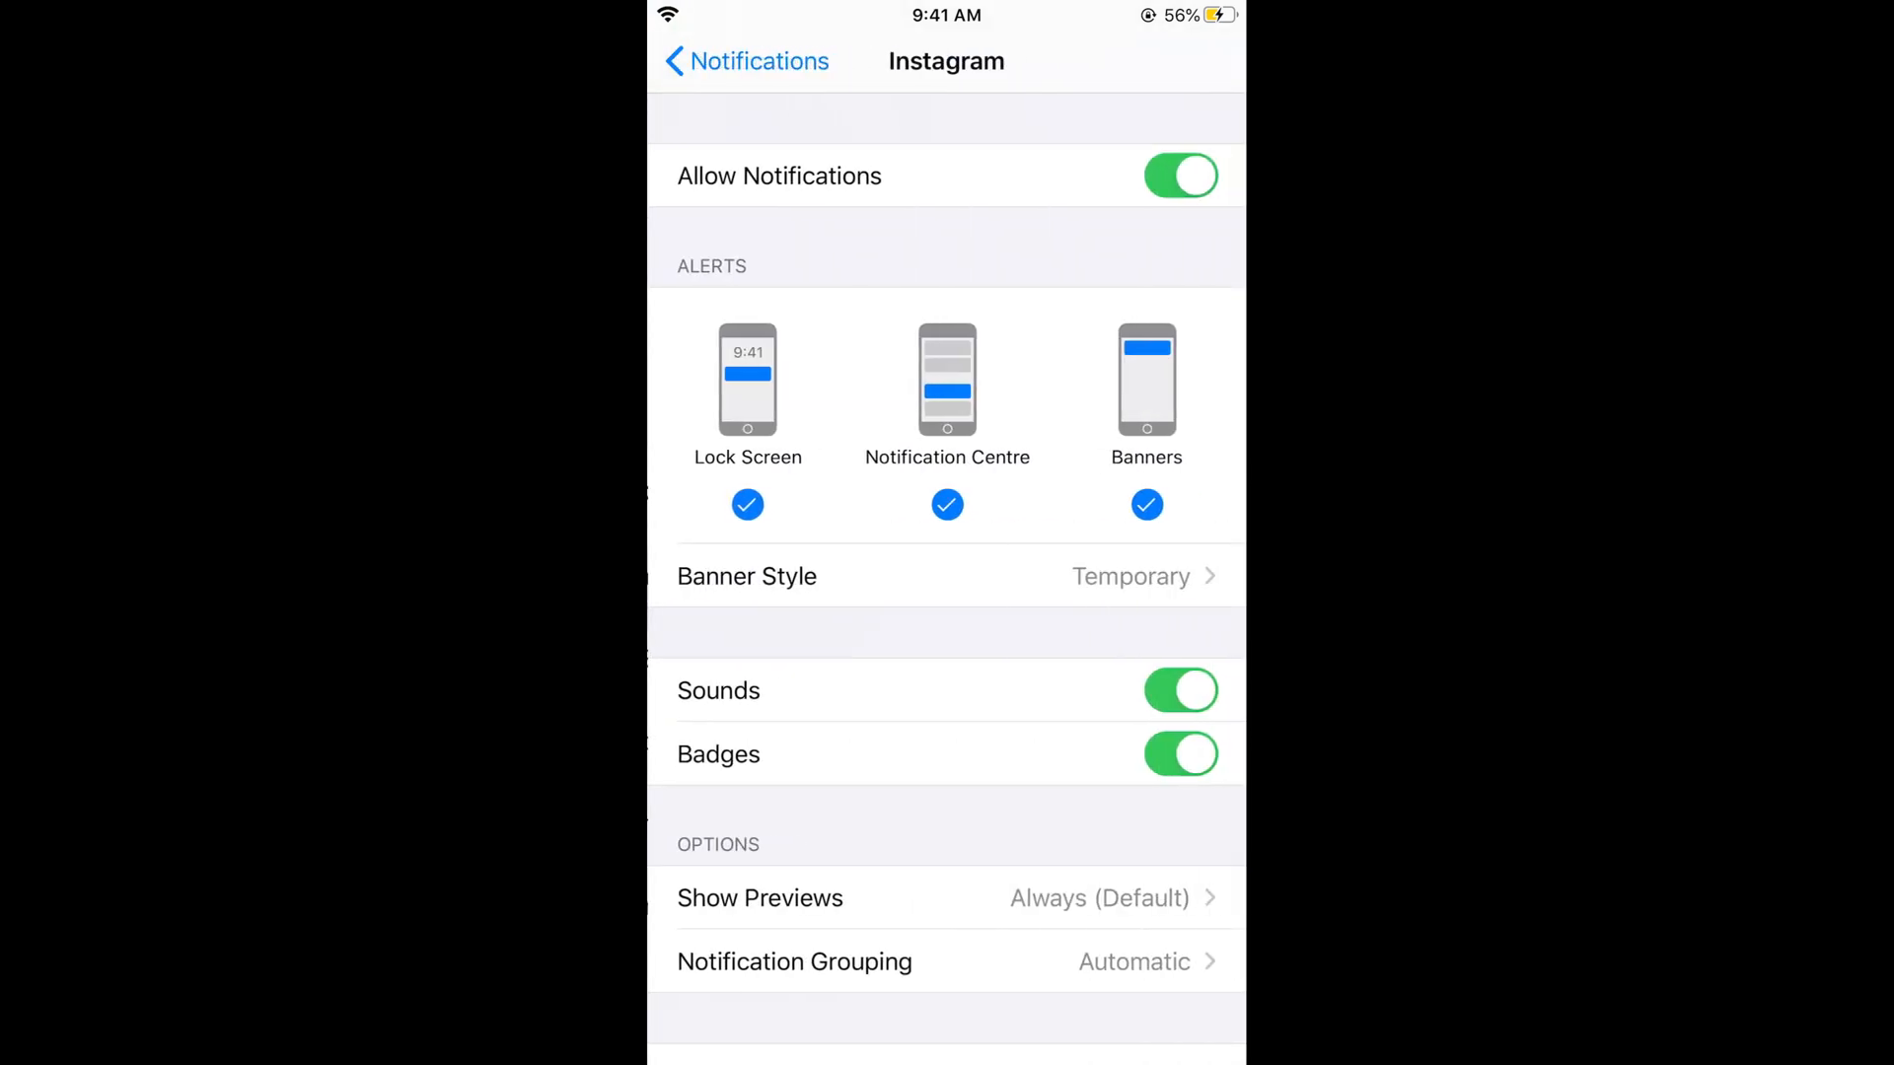